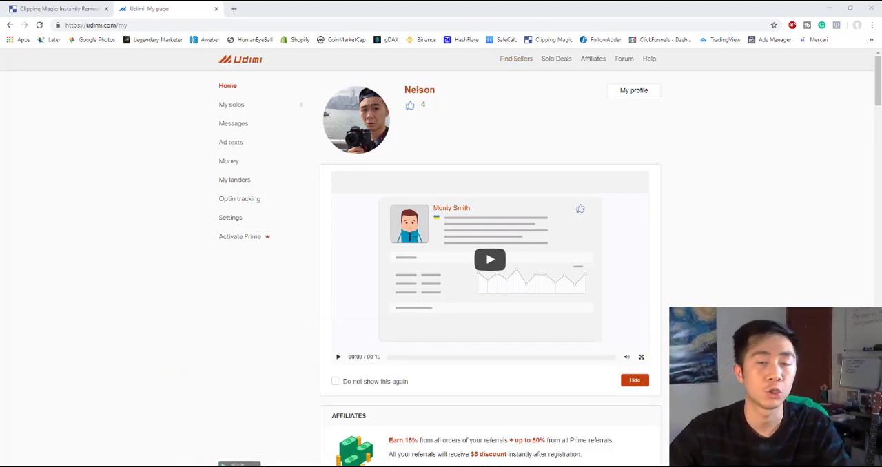
mouse_move(531, 129)
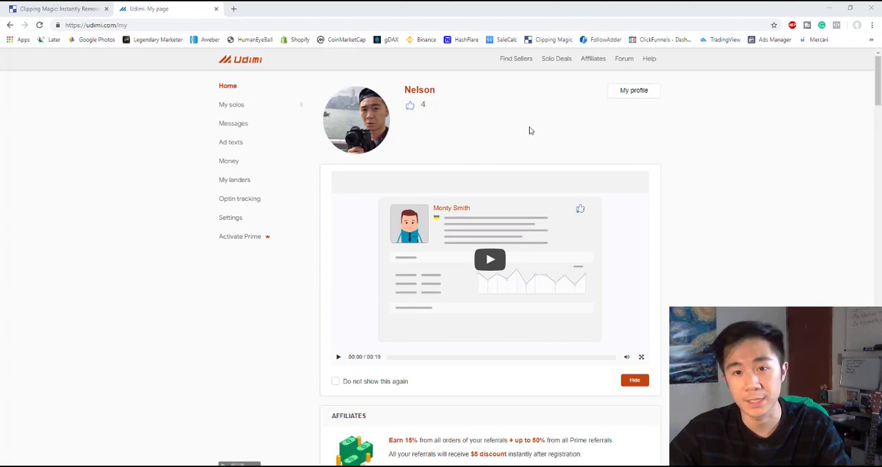
Open Find Sellers and browse the 260 solo ad sellers for 200 visitors
left_click(515, 59)
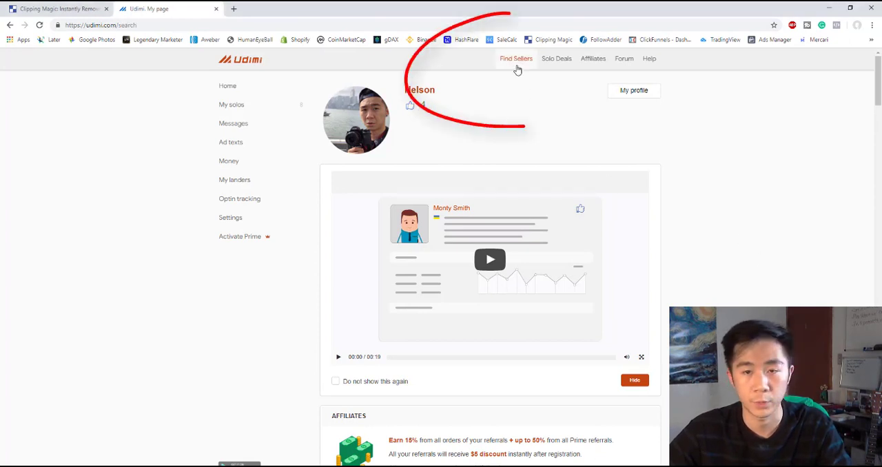
left_click(516, 59)
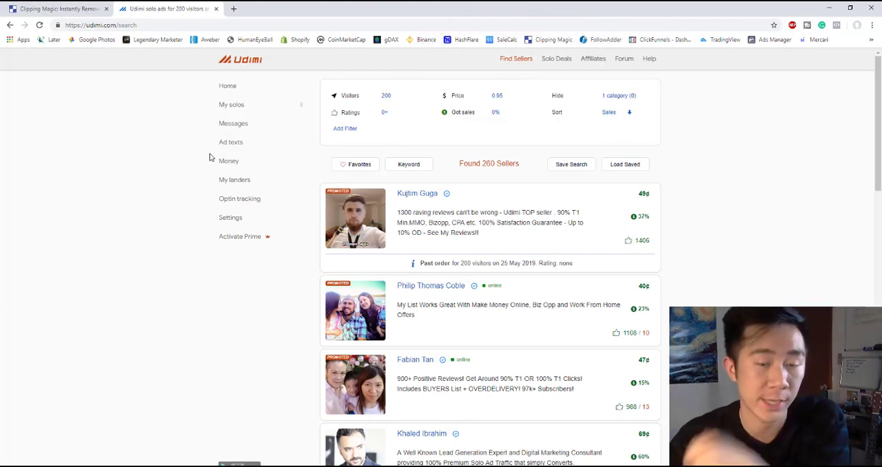
scroll("down", 3)
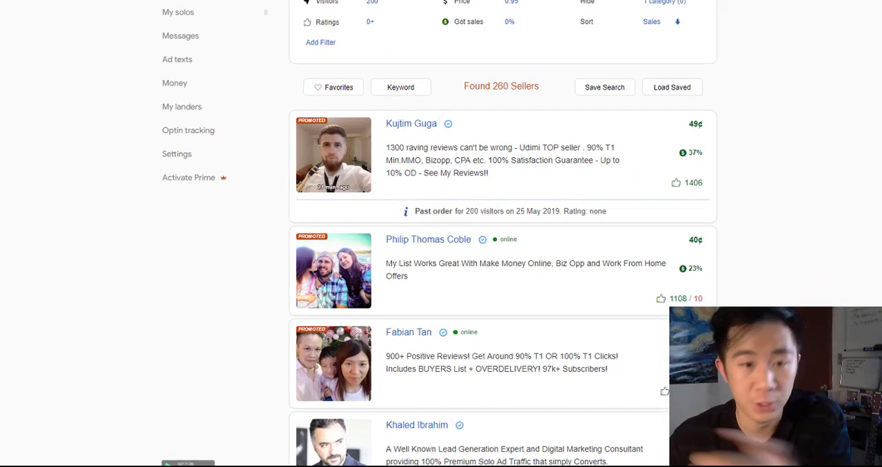
scroll("down", 3)
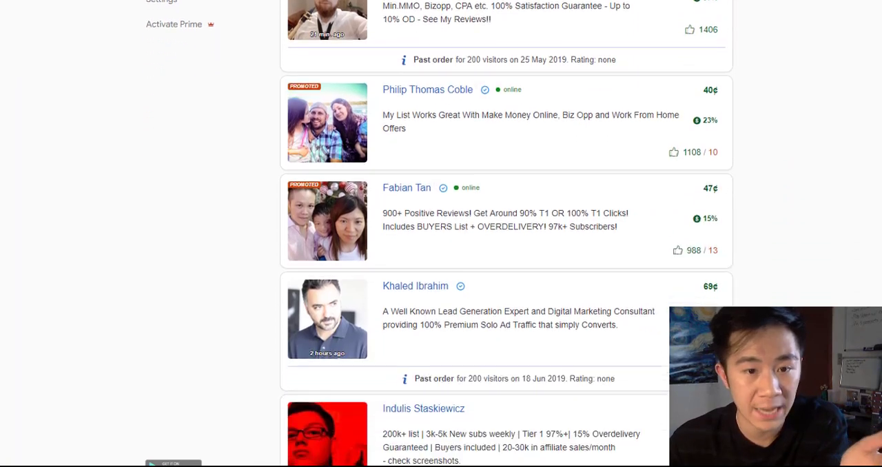
scroll("down", 3)
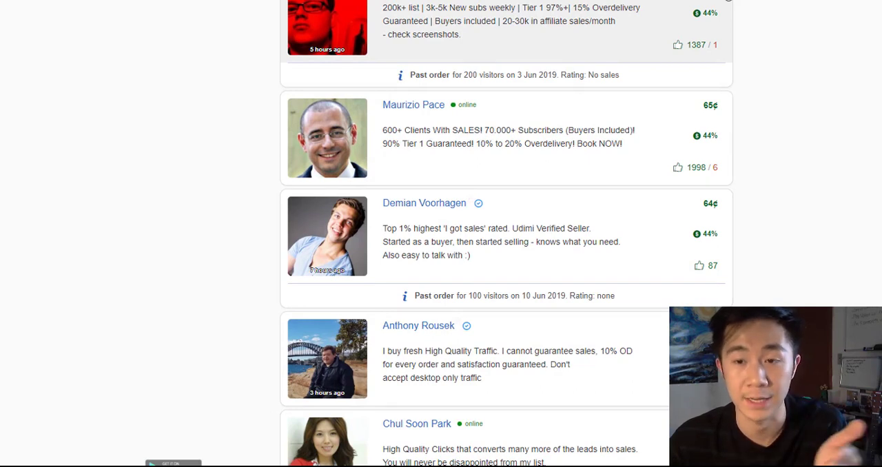
mouse_move(736, 155)
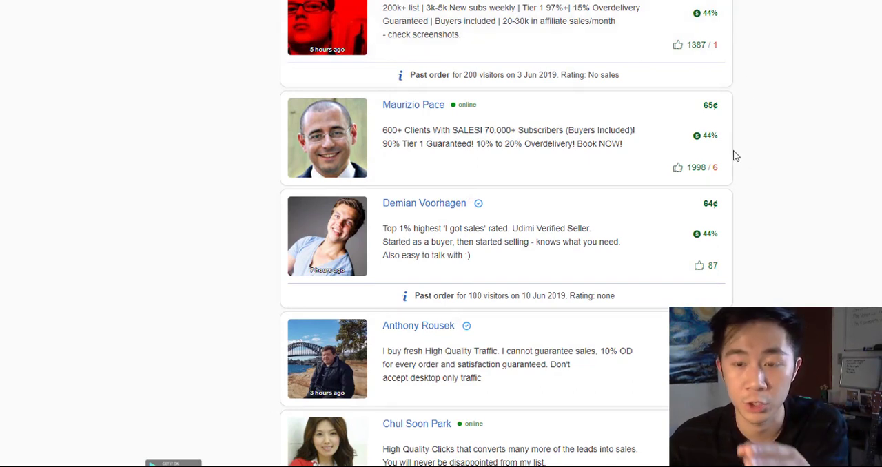
mouse_move(734, 157)
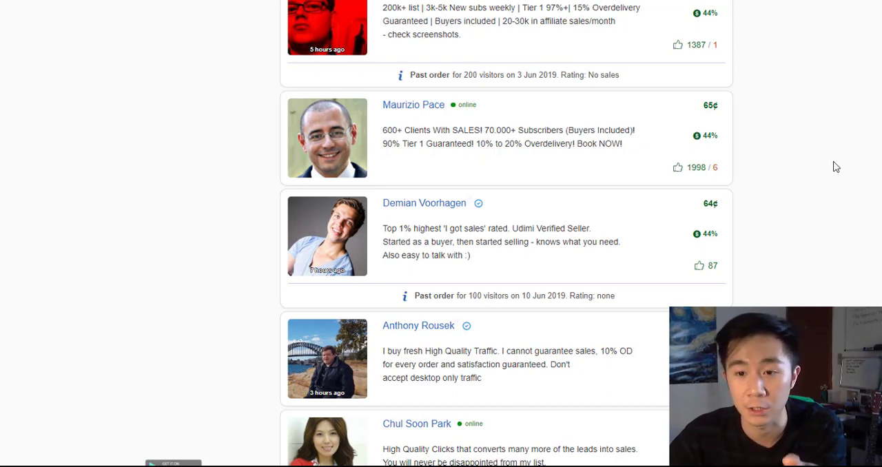
mouse_move(648, 242)
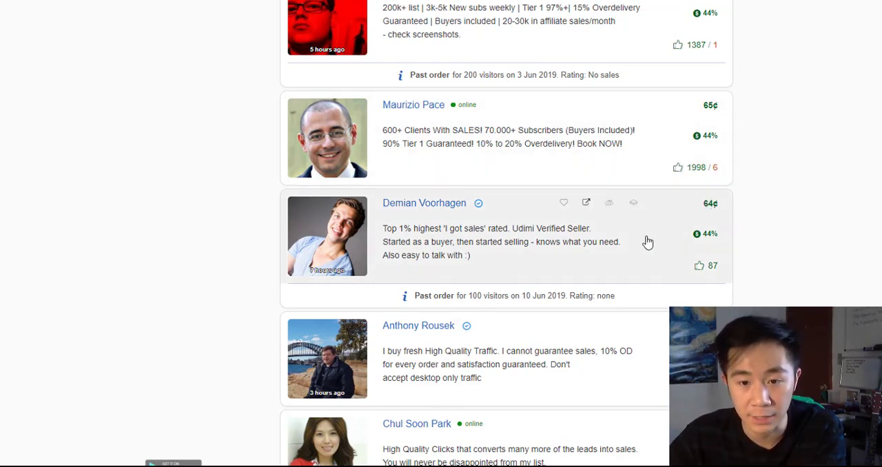
left_click(424, 203)
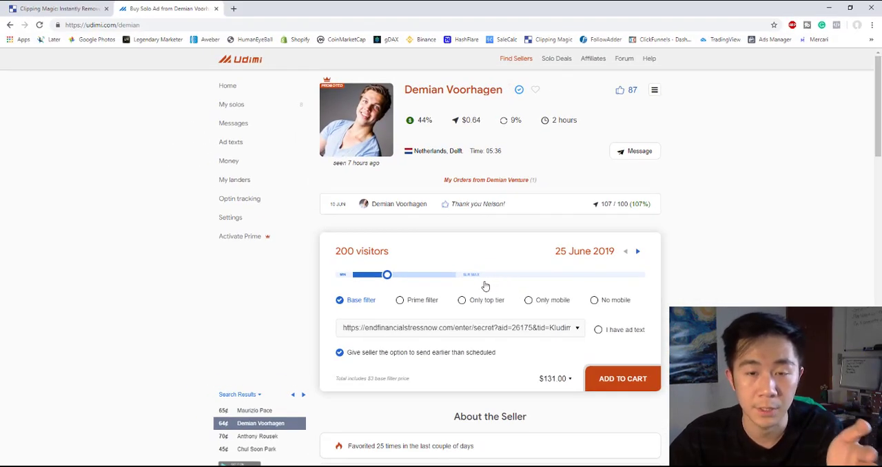
mouse_move(787, 265)
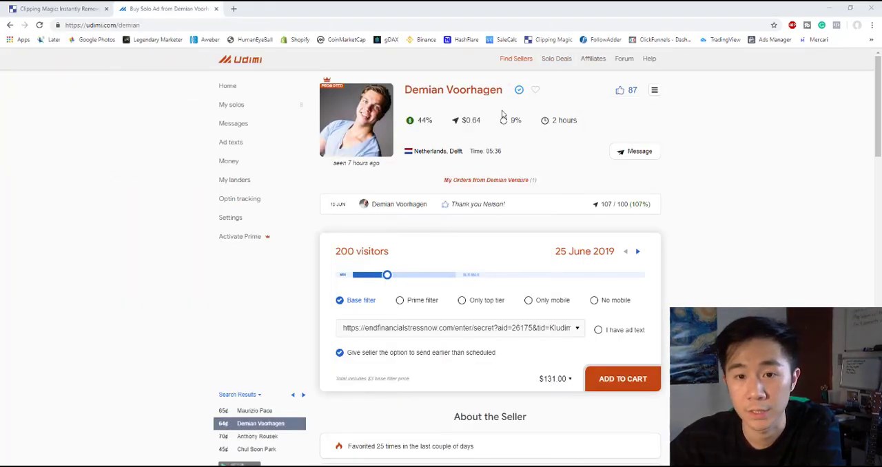
mouse_move(504, 121)
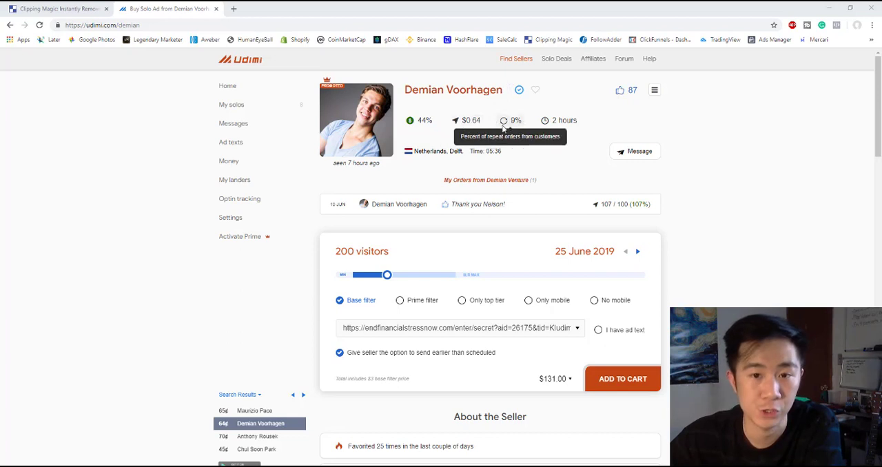
mouse_move(456, 120)
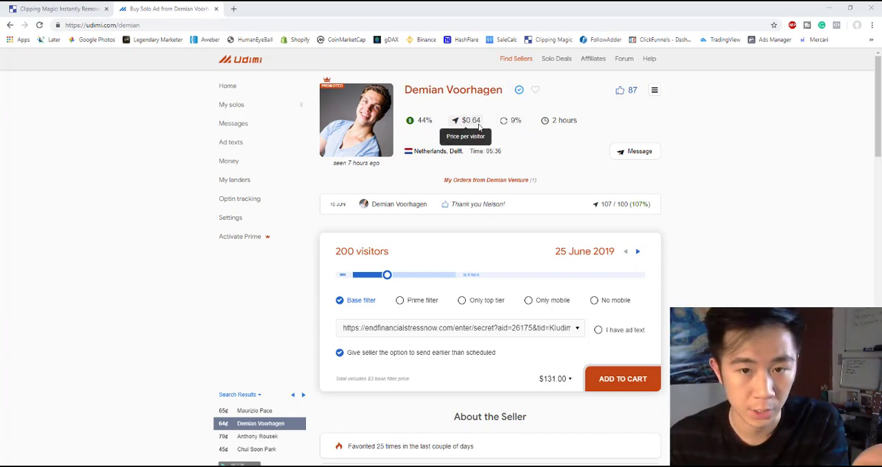
mouse_move(567, 141)
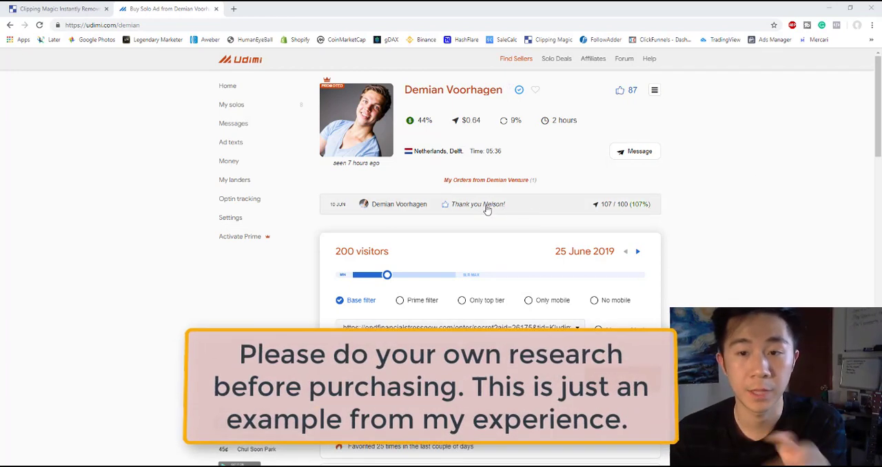
mouse_move(632, 213)
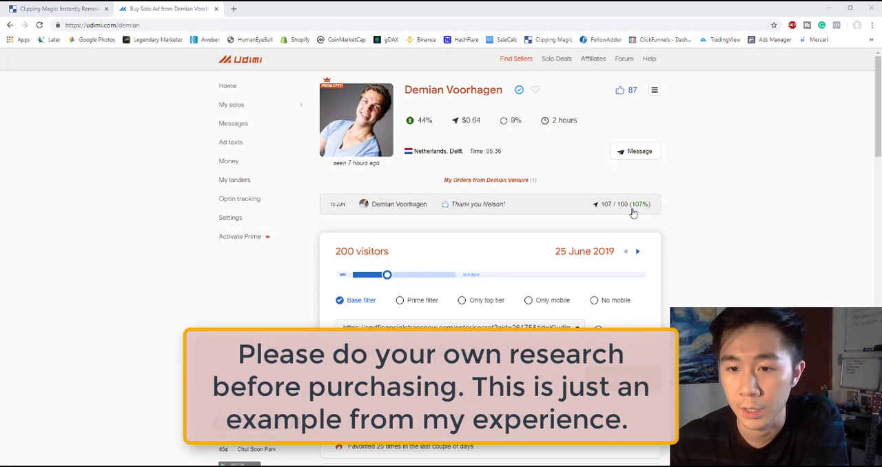
mouse_move(607, 212)
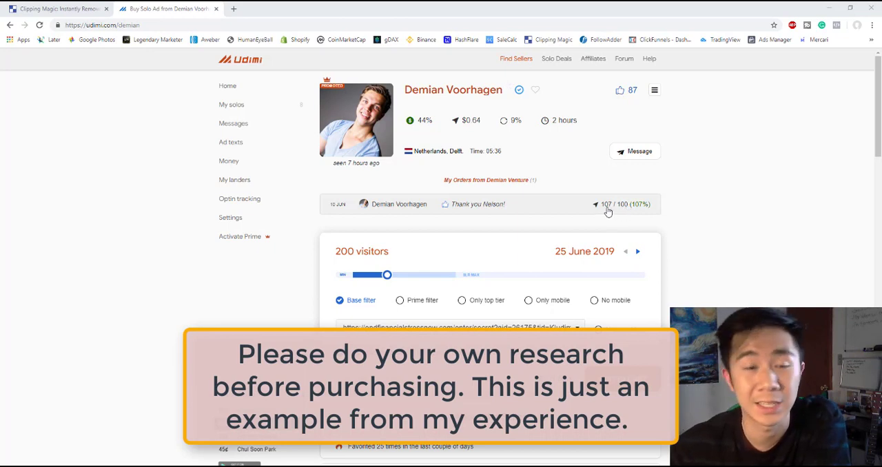
mouse_move(710, 209)
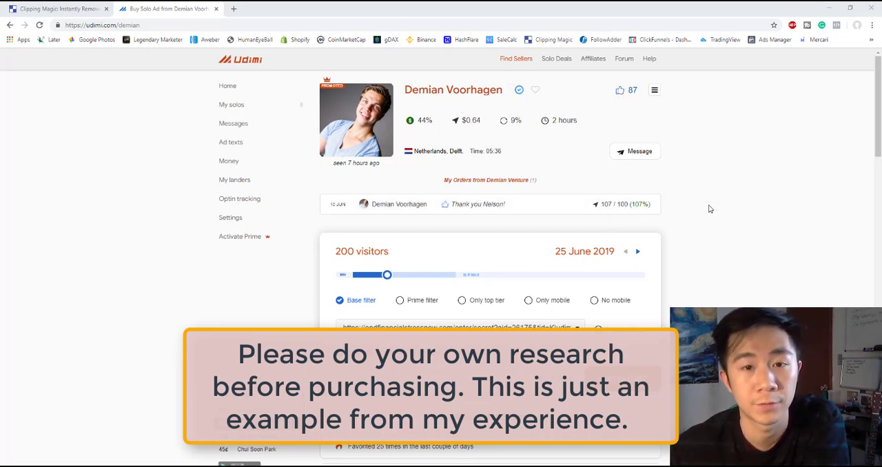
scroll("down", 3)
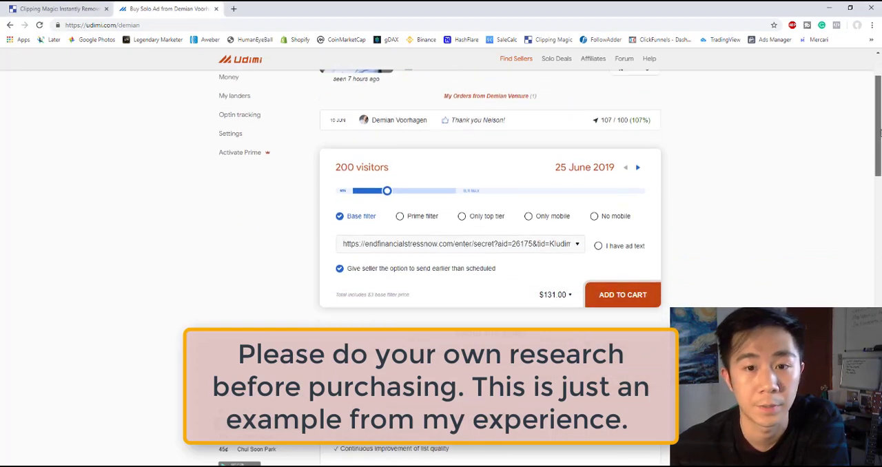
scroll("down", 3)
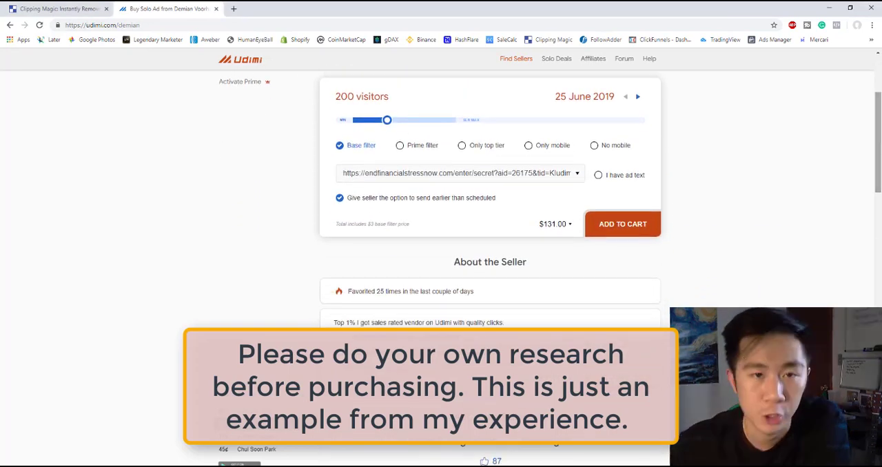
scroll("down", 3)
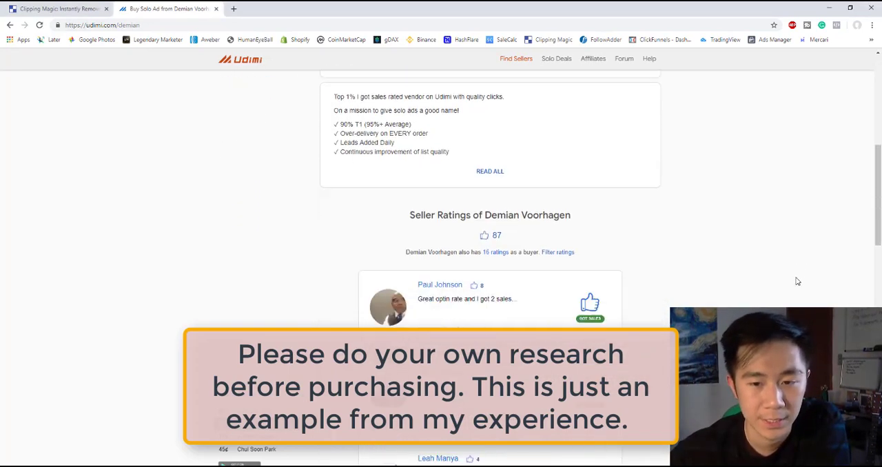
scroll("down", 3)
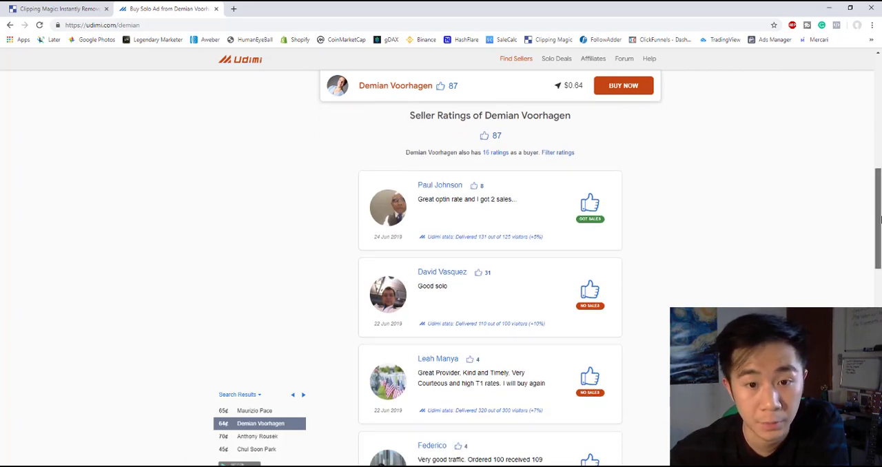
scroll("down", 3)
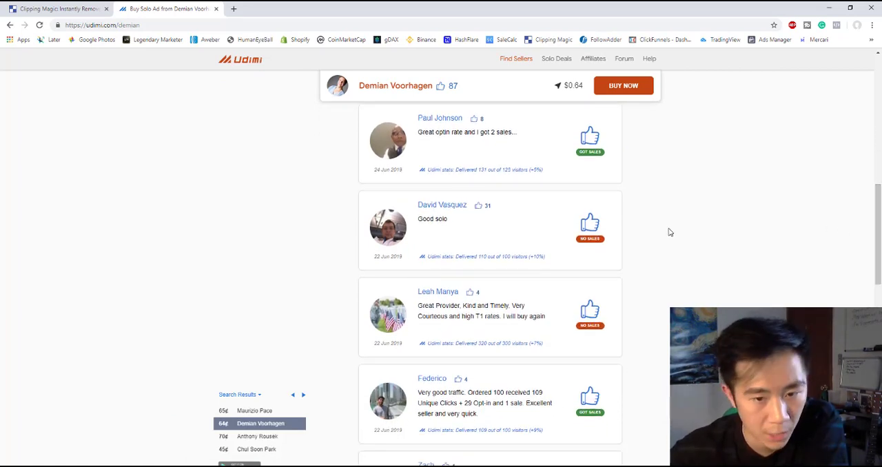
scroll("down", 3)
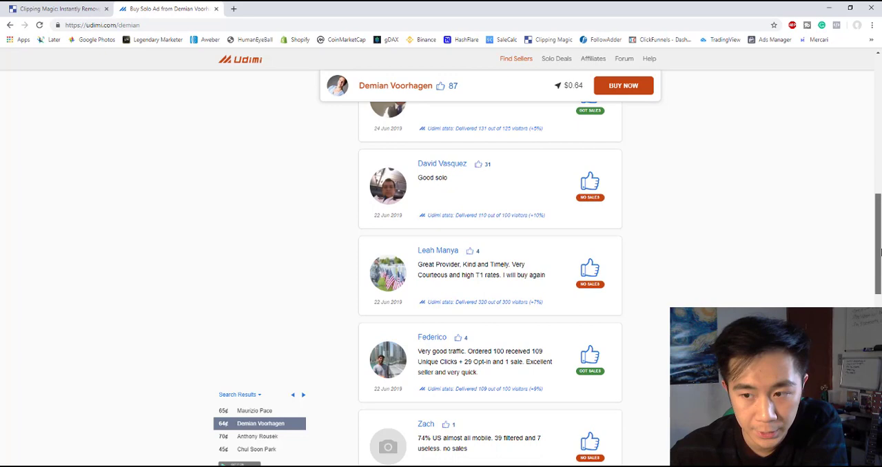
scroll("down", 3)
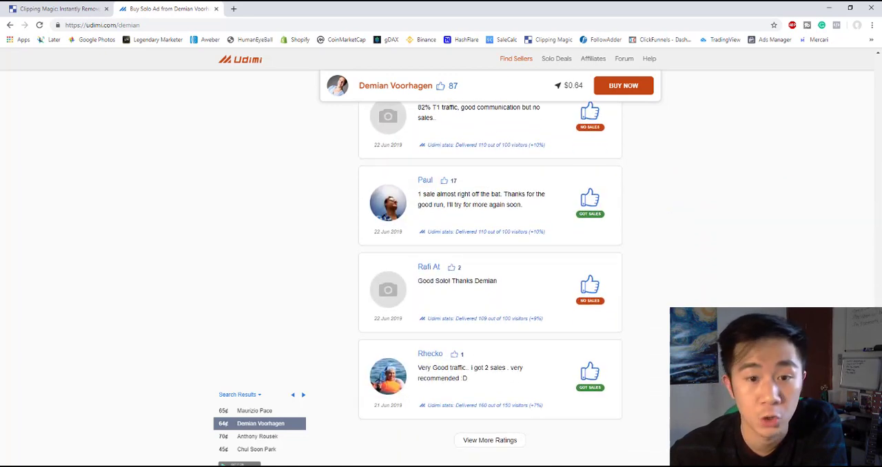
scroll("up", 3)
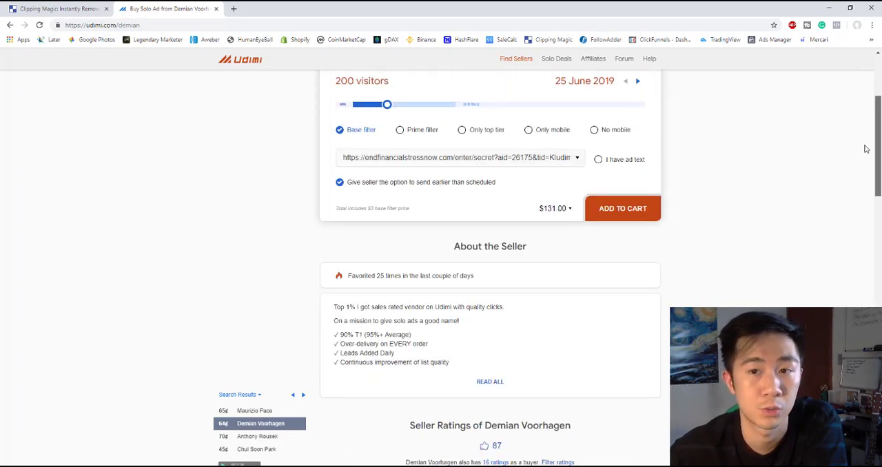
scroll("up", 3)
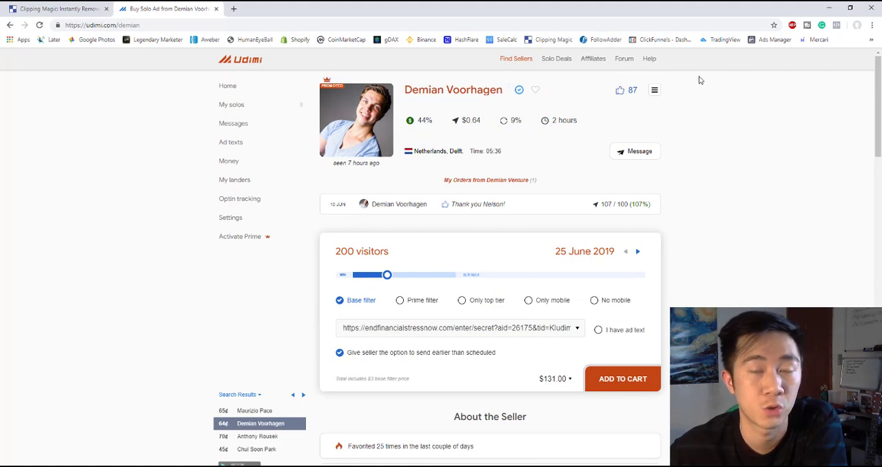
left_click(516, 58)
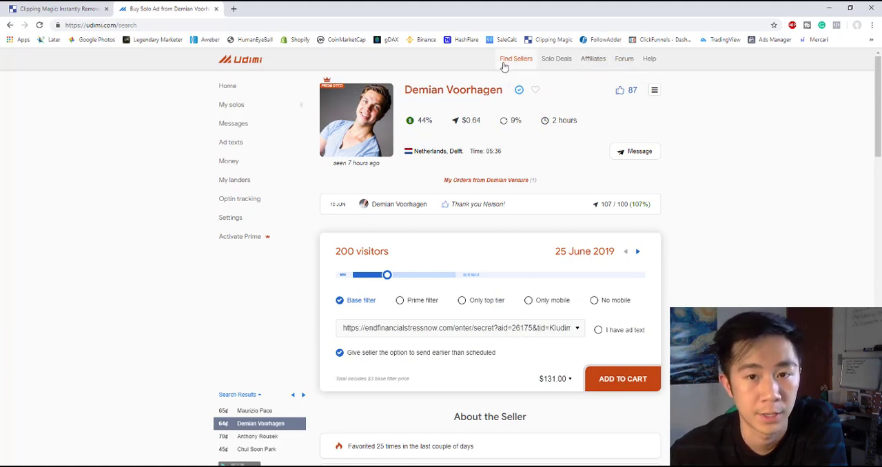
Filter the seller search to 500+ ratings, cutting results from 260 to 26
left_click(515, 59)
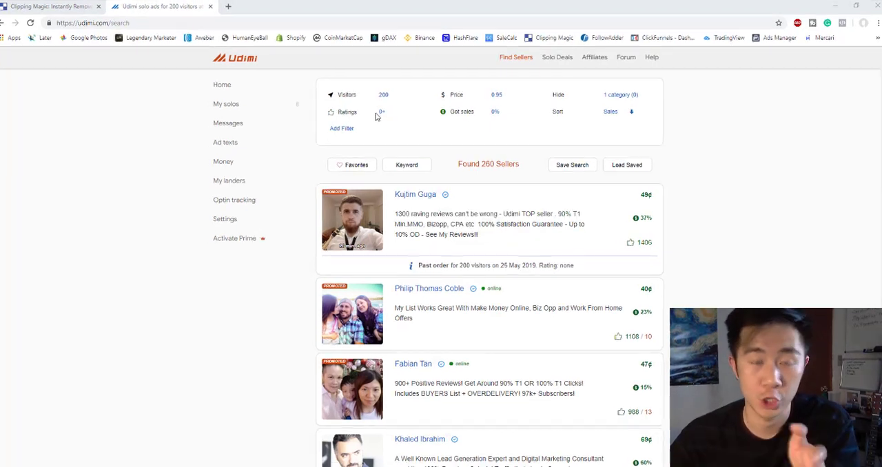
left_click(381, 112)
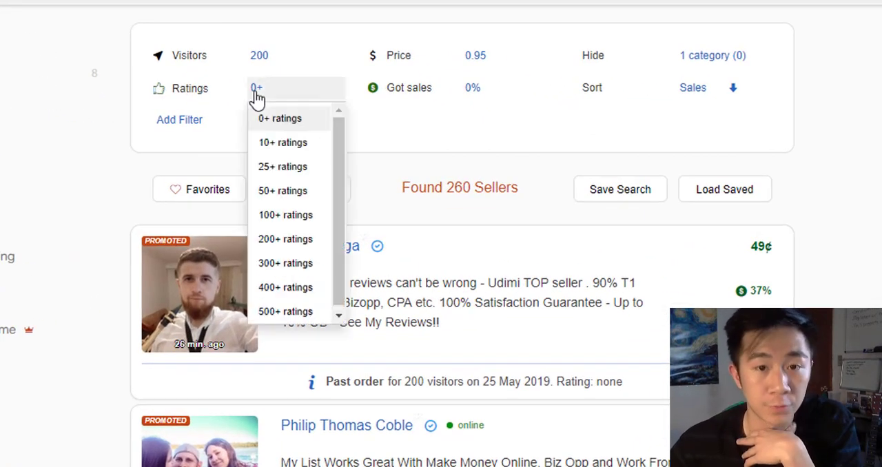
mouse_move(336, 151)
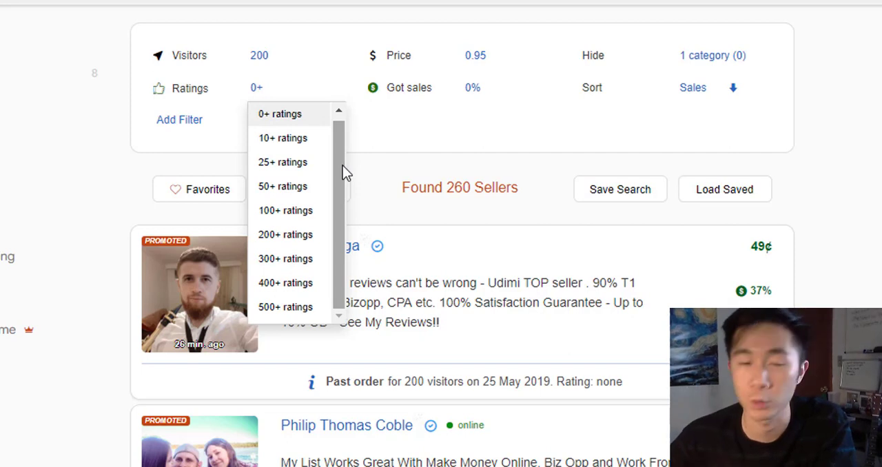
mouse_move(324, 320)
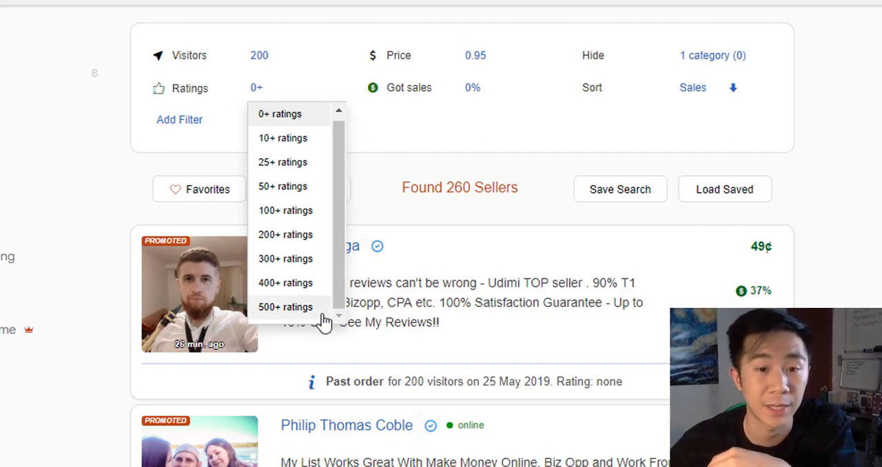
left_click(285, 307)
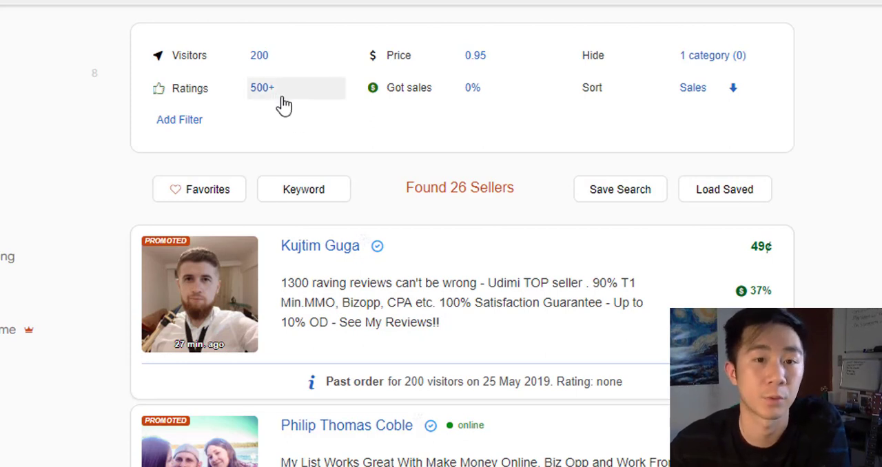
mouse_move(483, 122)
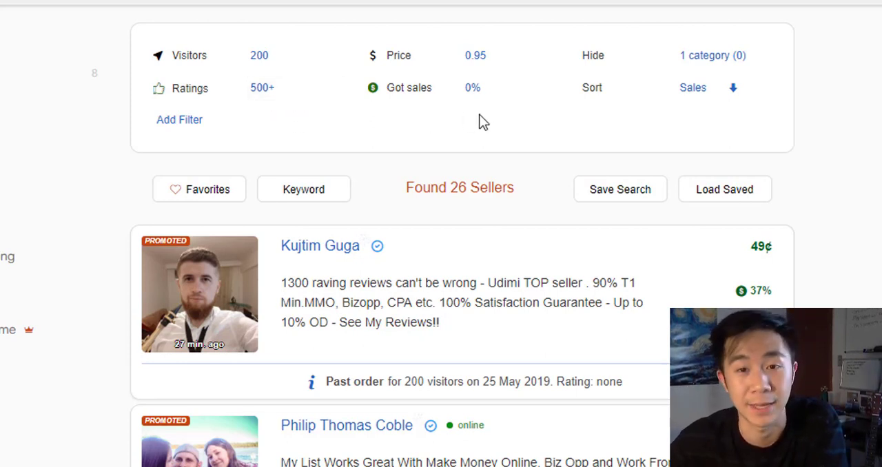
mouse_move(410, 88)
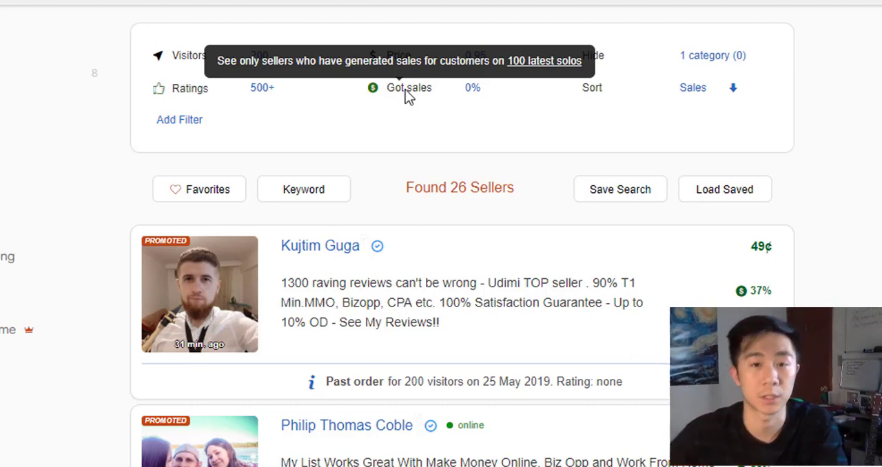
left_click(473, 88)
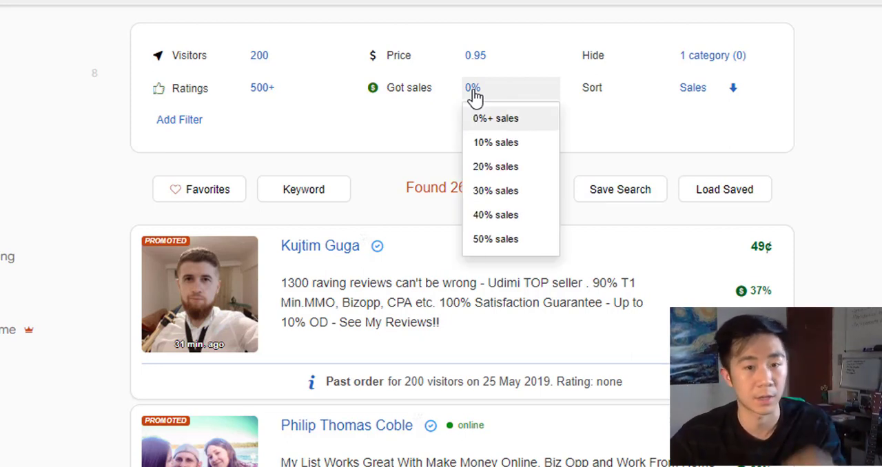
mouse_move(509, 239)
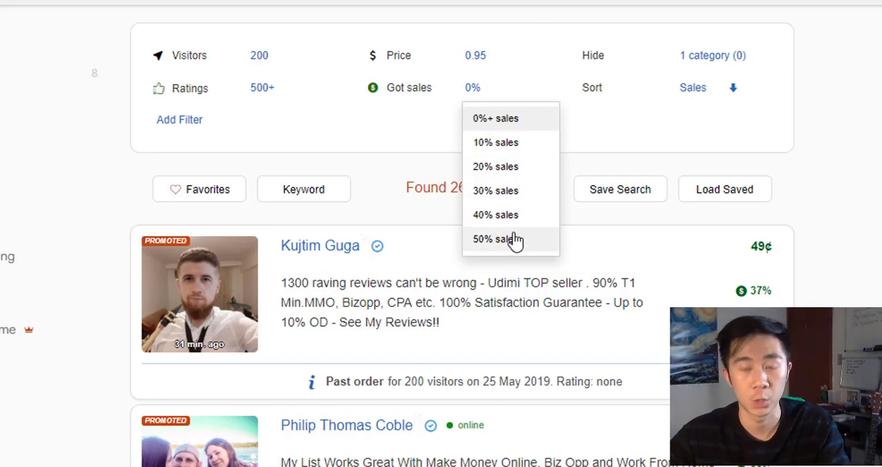
left_click(495, 239)
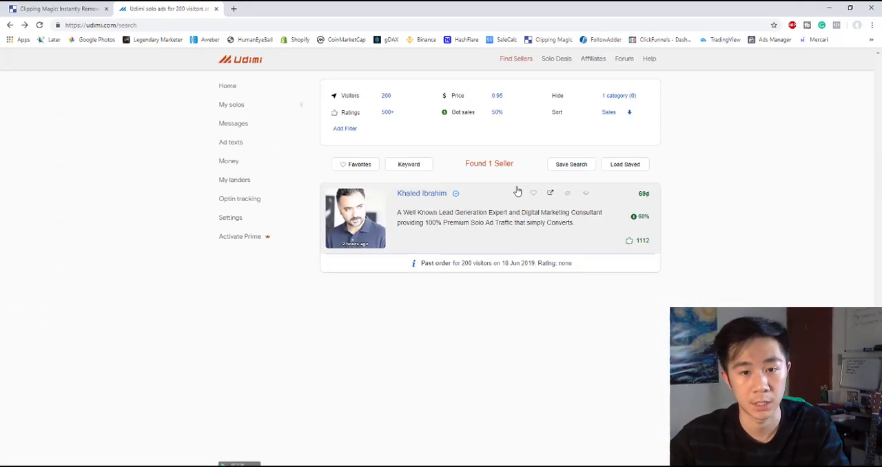
mouse_move(465, 206)
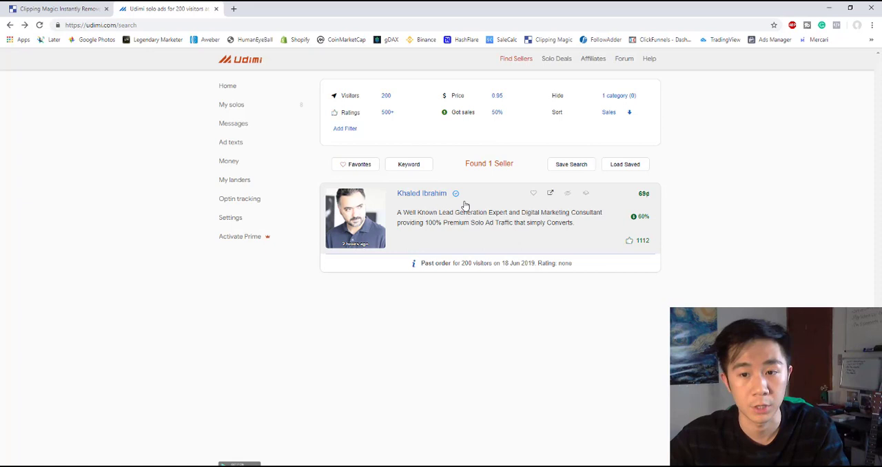
left_click(421, 193)
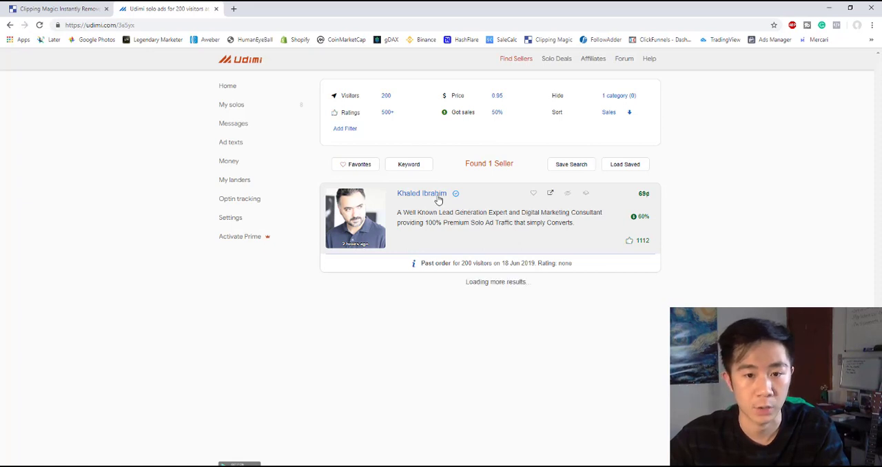
left_click(421, 193)
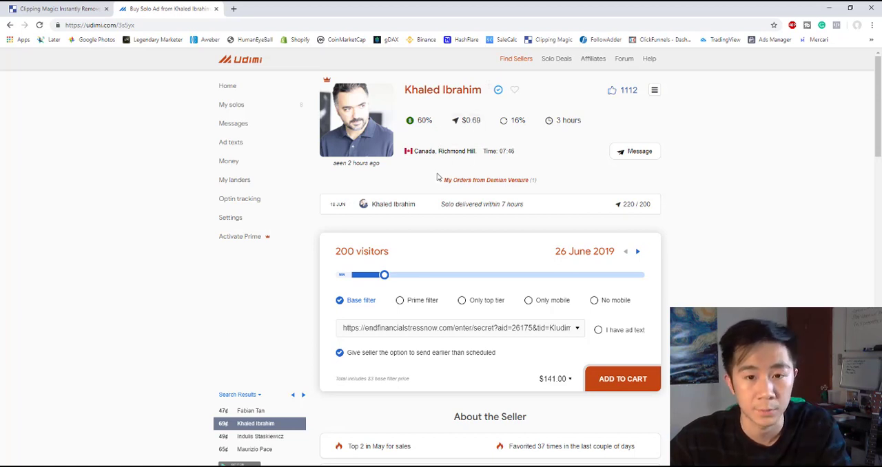
mouse_move(434, 138)
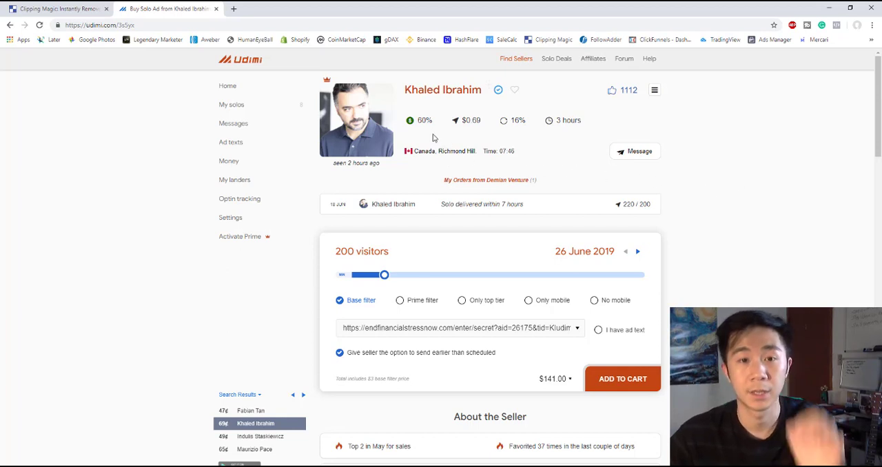
mouse_move(426, 120)
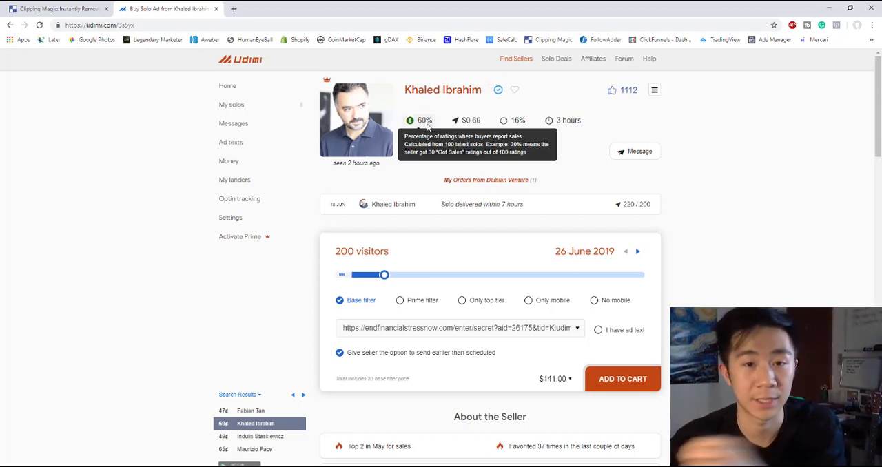
mouse_move(721, 186)
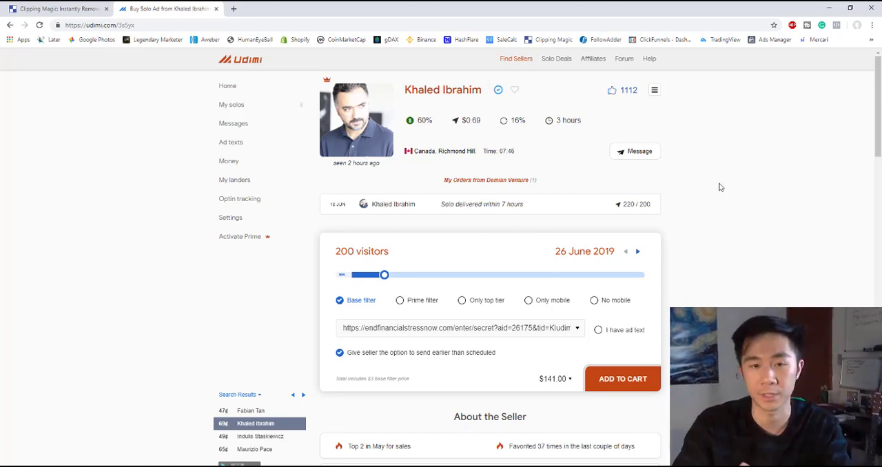
mouse_move(730, 207)
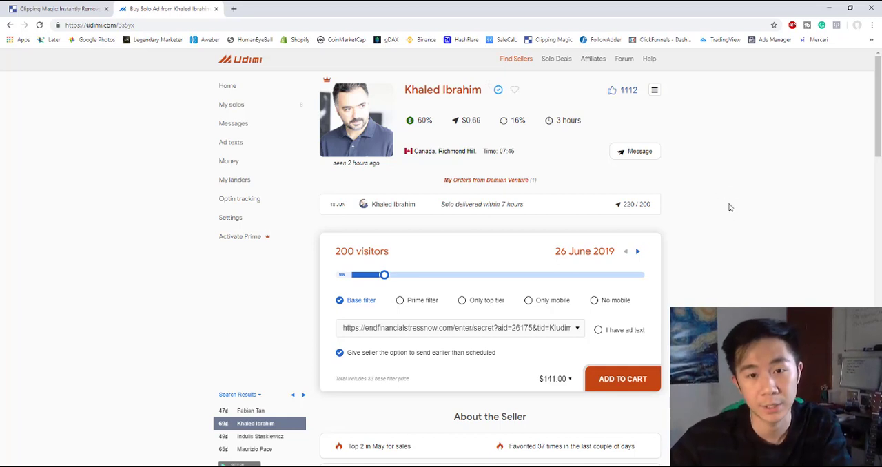
mouse_move(726, 226)
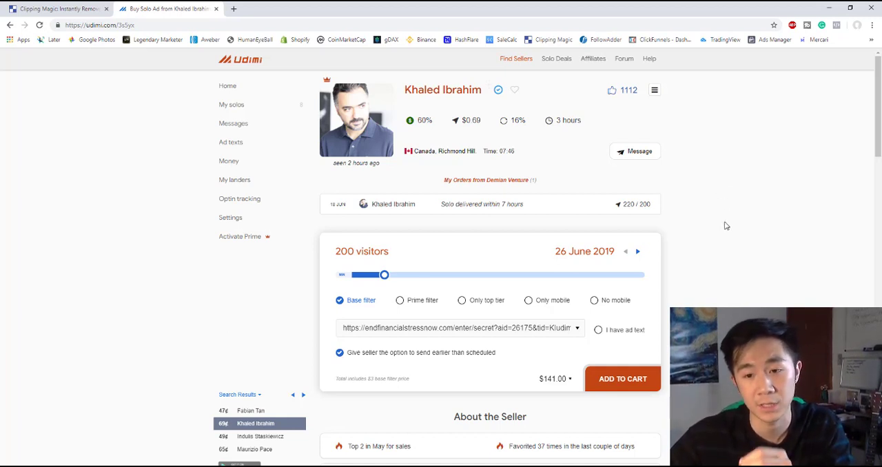
mouse_move(702, 274)
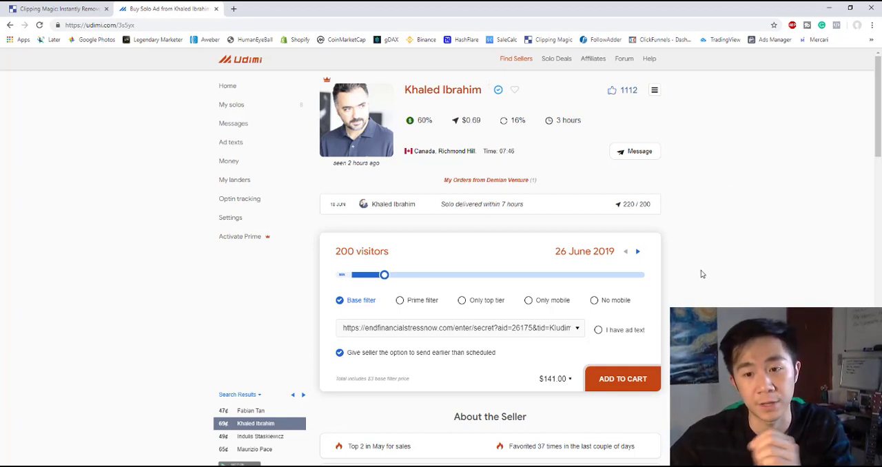
scroll("down", 3)
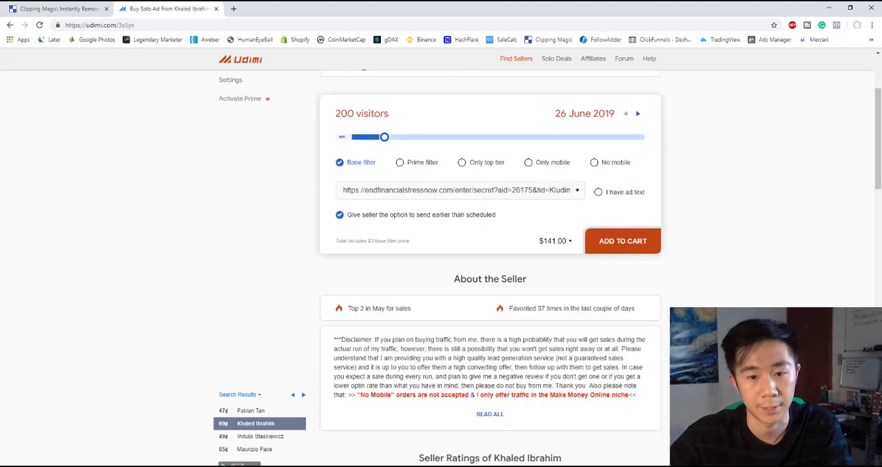
scroll("down", 3)
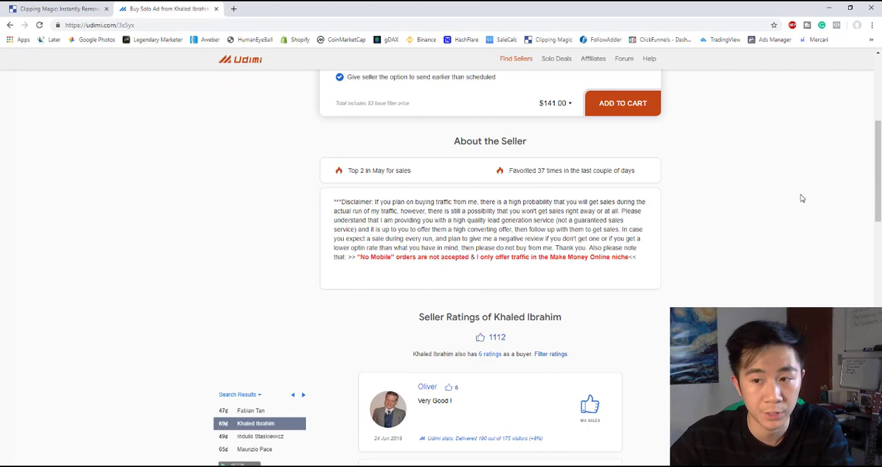
scroll("down", 3)
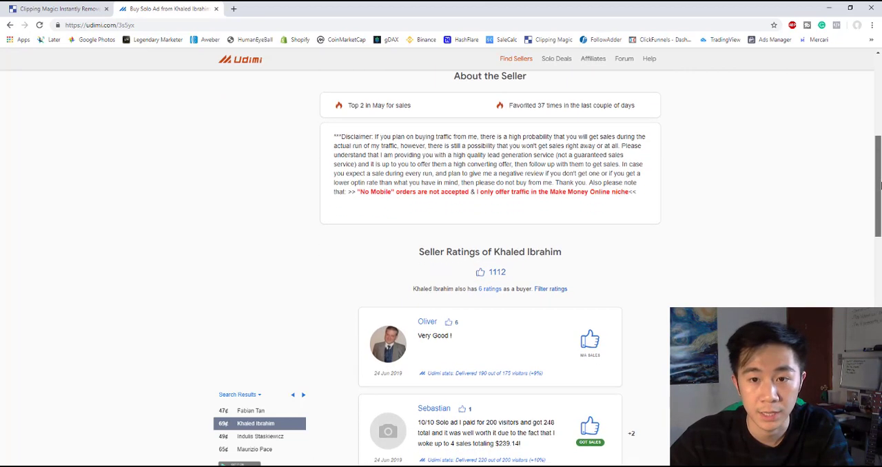
scroll("down", 3)
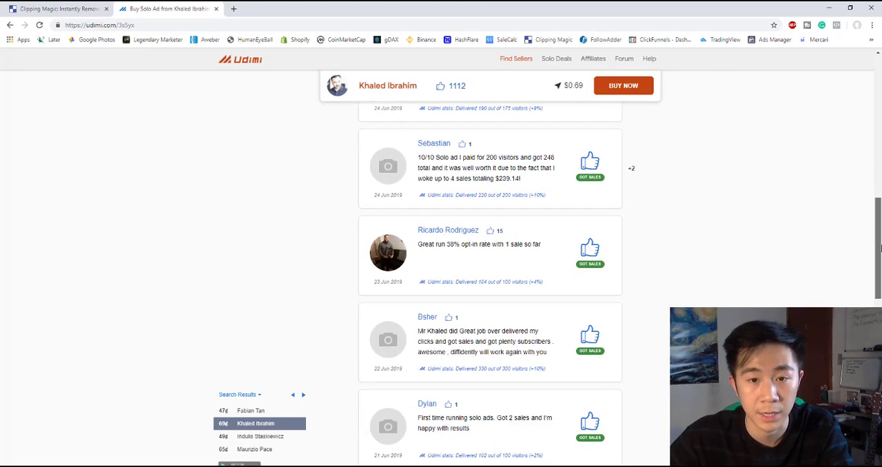
scroll("down", 3)
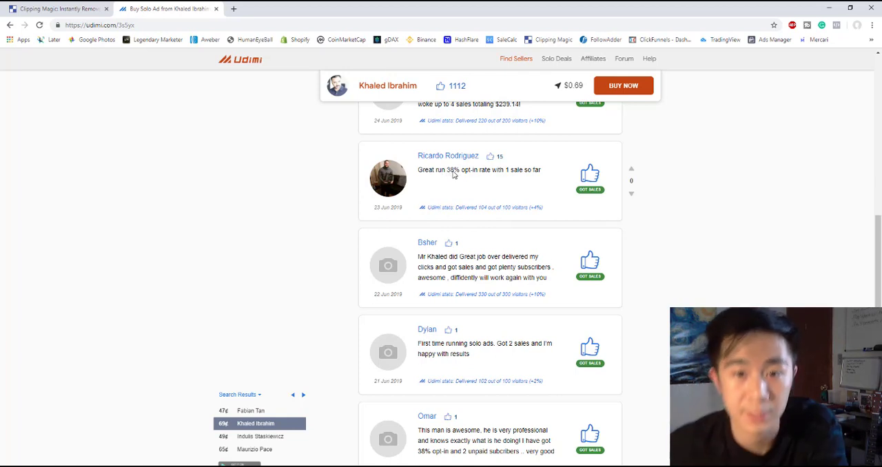
mouse_move(644, 177)
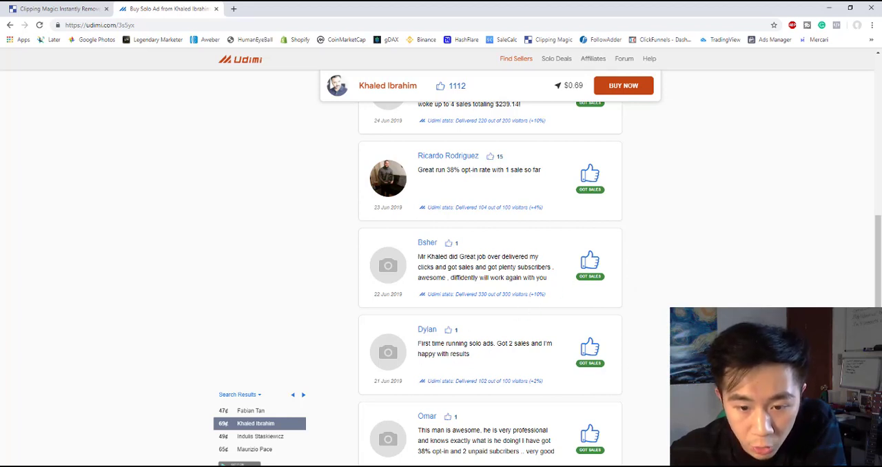
scroll("down", 3)
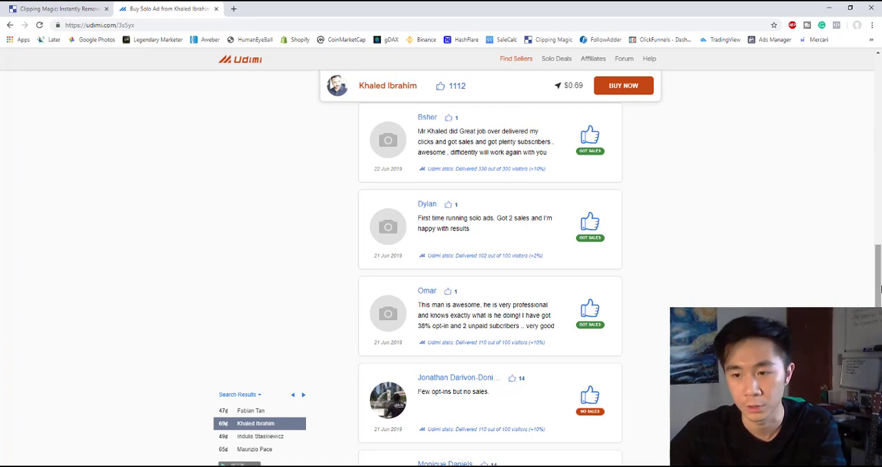
scroll("down", 3)
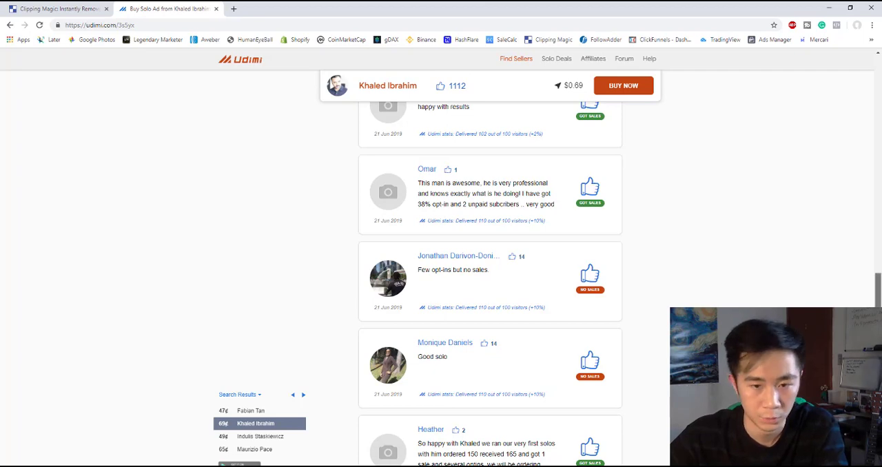
scroll("down", 3)
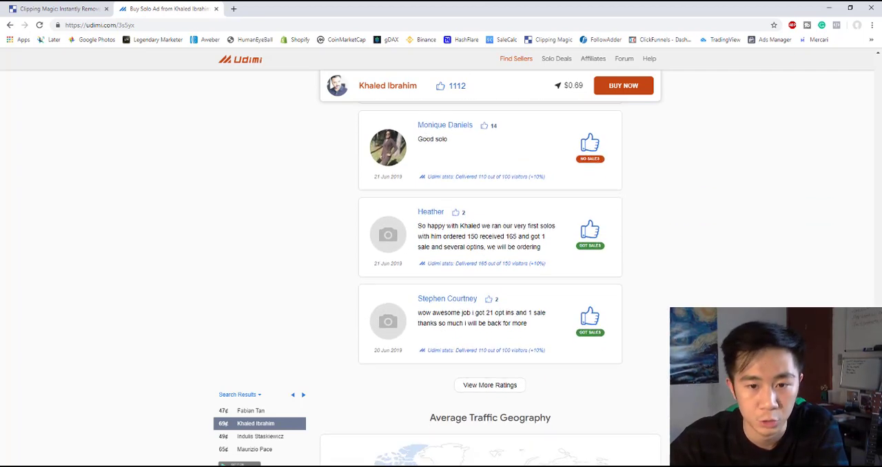
scroll("down", 3)
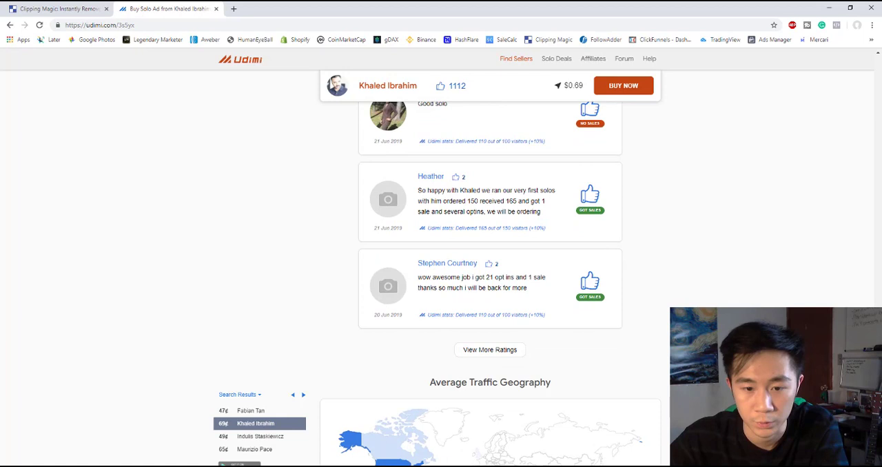
scroll("down", 3)
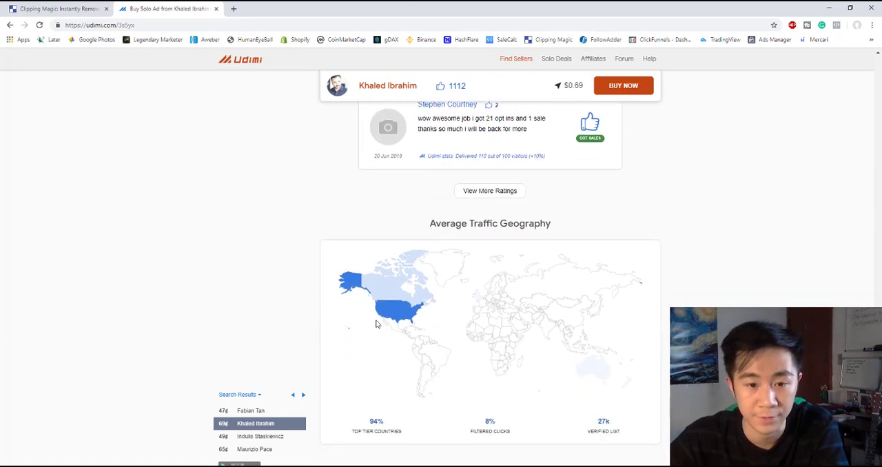
mouse_move(386, 317)
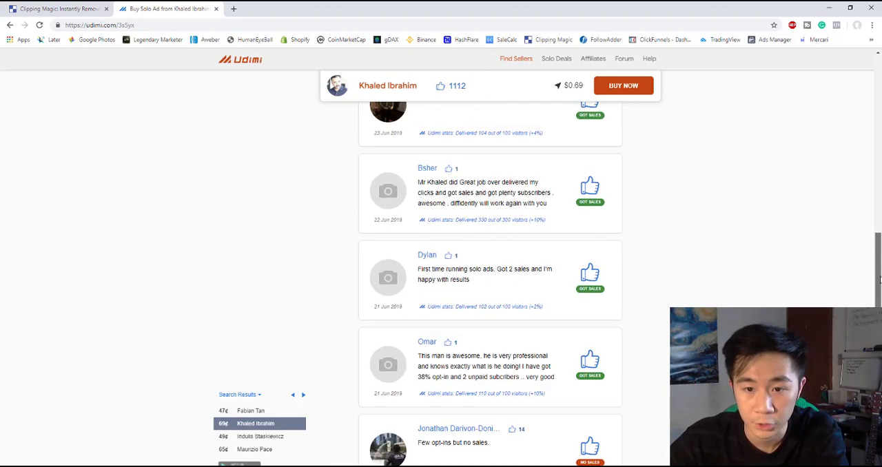
scroll("up", 3)
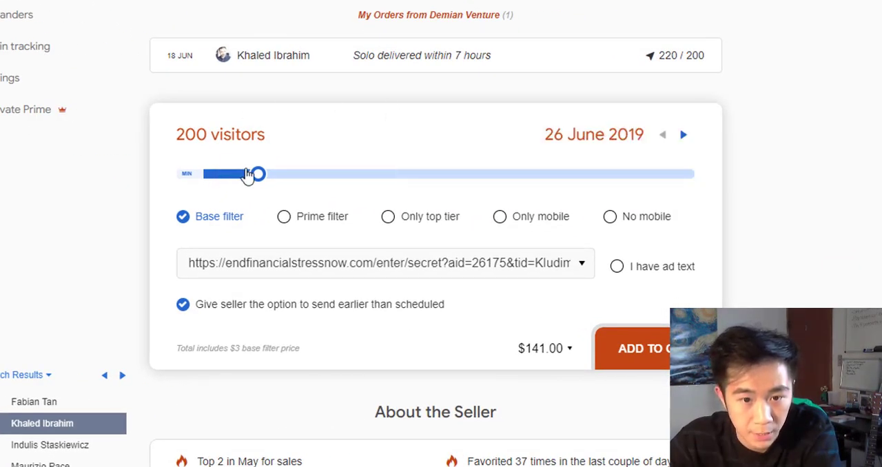
Compare prices by sliding the visitor count between 775 and 100, ending at 200
left_click_drag(256, 174, 312, 174)
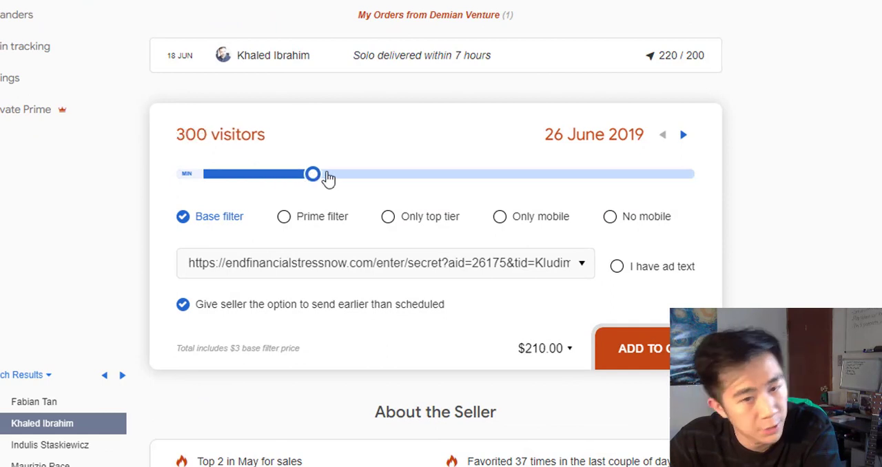
left_click_drag(312, 173, 462, 174)
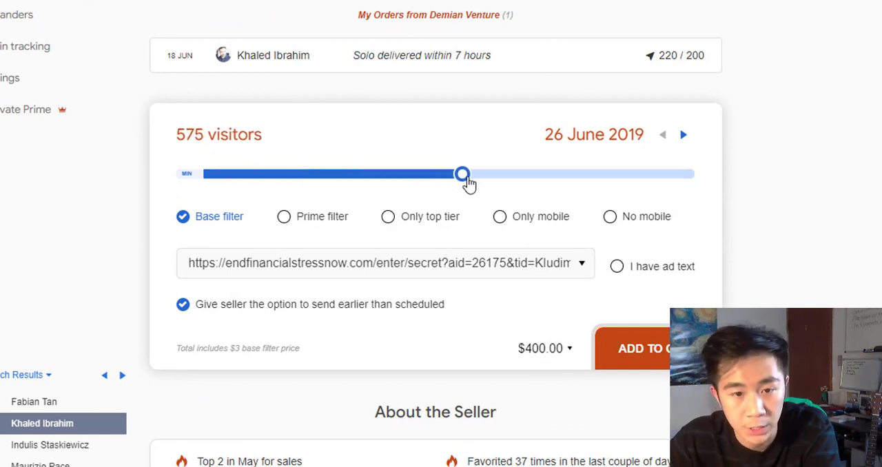
left_click_drag(463, 174, 572, 174)
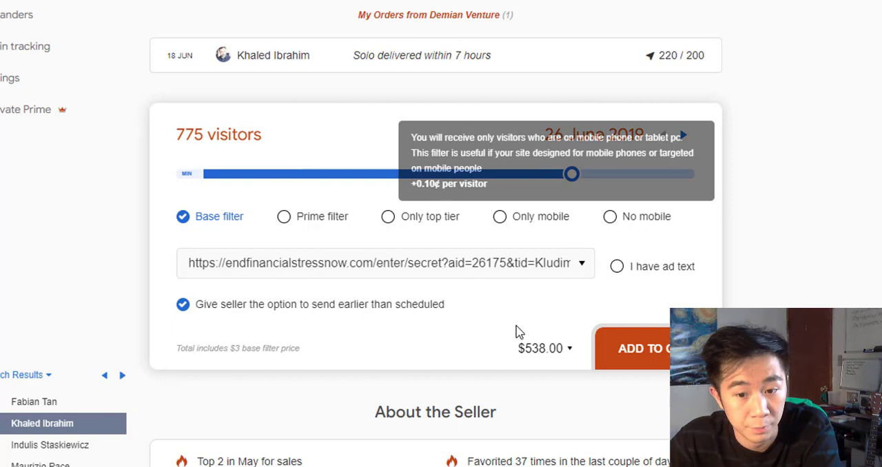
mouse_move(572, 175)
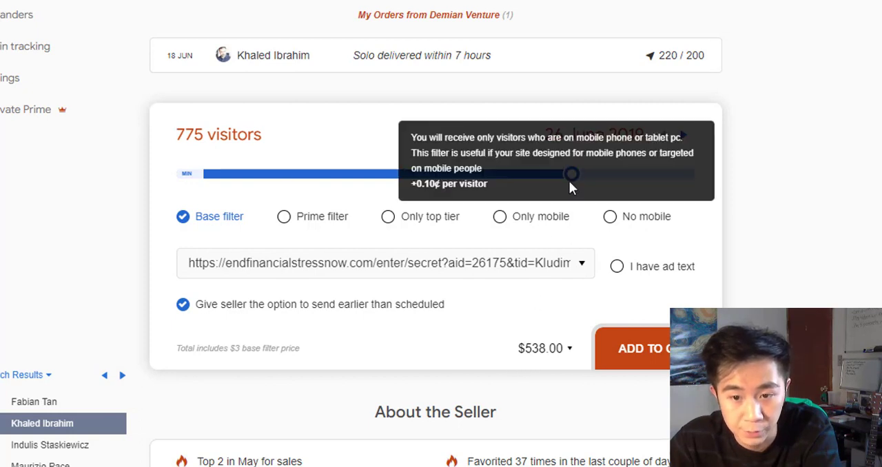
left_click_drag(572, 173, 557, 174)
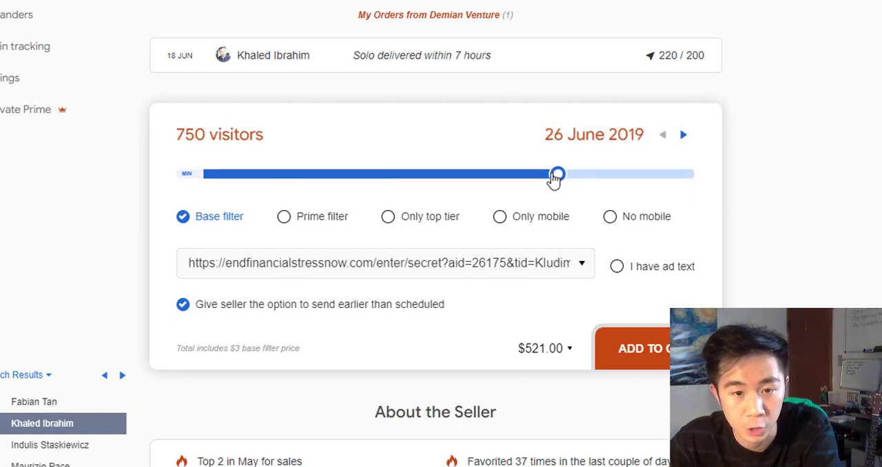
left_click_drag(558, 174, 448, 175)
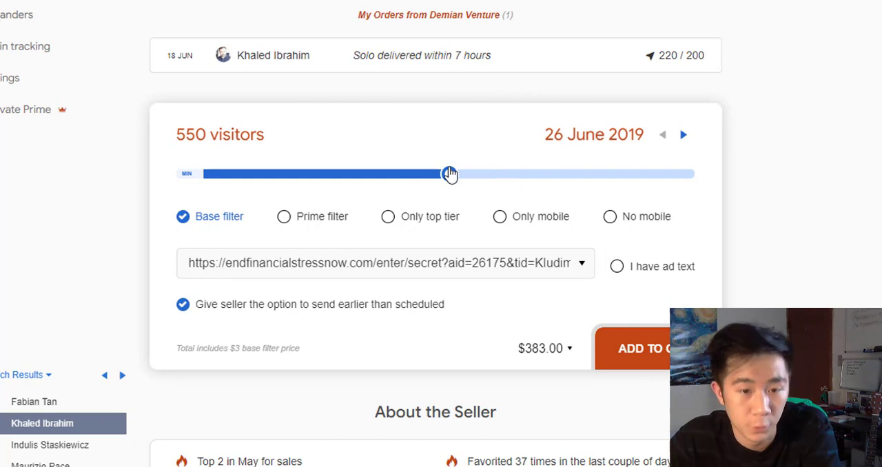
left_click_drag(449, 174, 258, 174)
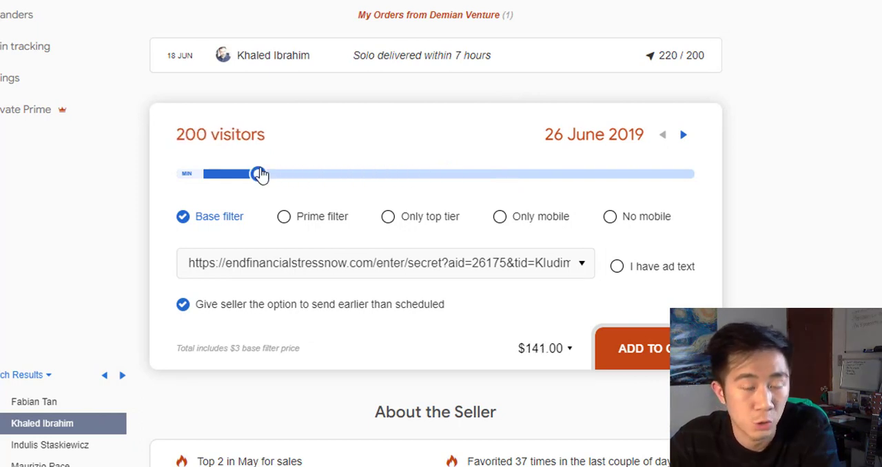
left_click_drag(258, 173, 241, 174)
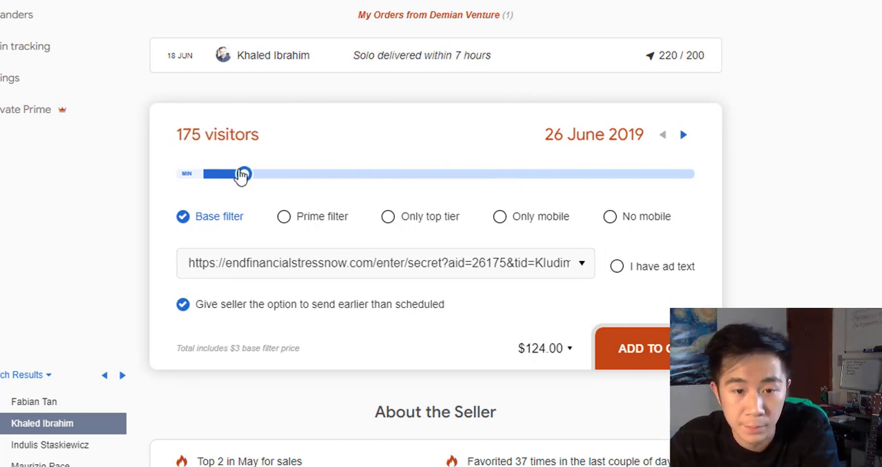
left_click_drag(241, 174, 202, 174)
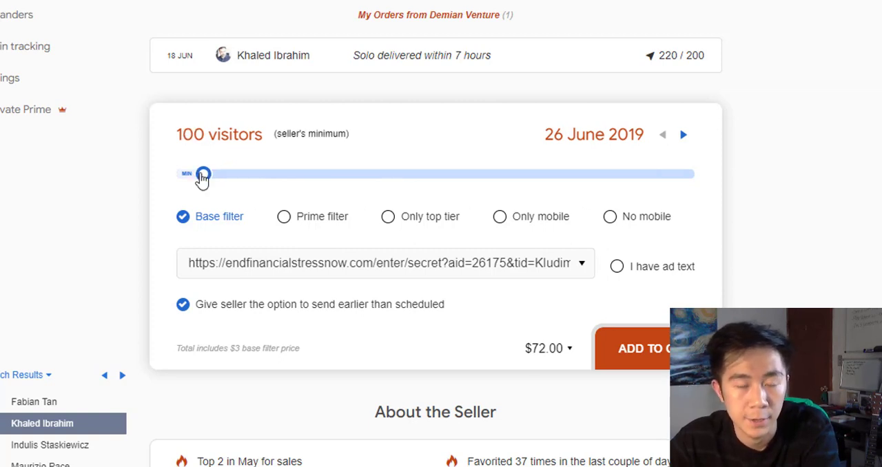
left_click_drag(203, 174, 259, 174)
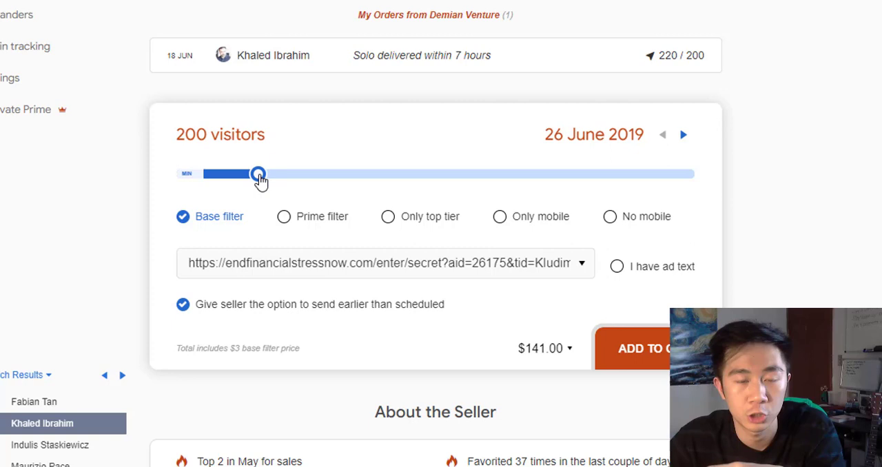
mouse_move(141, 162)
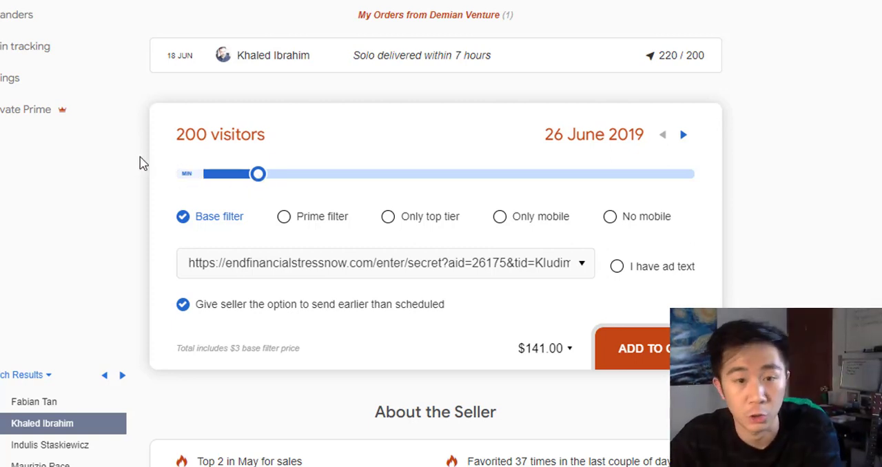
mouse_move(324, 127)
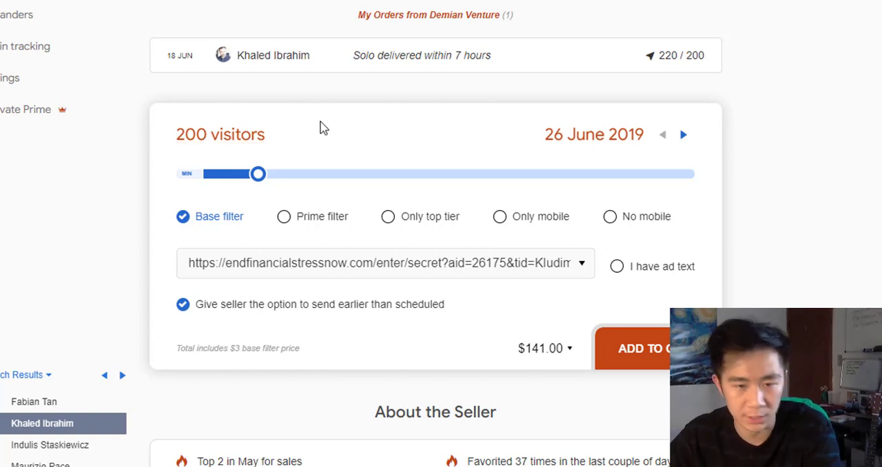
mouse_move(295, 151)
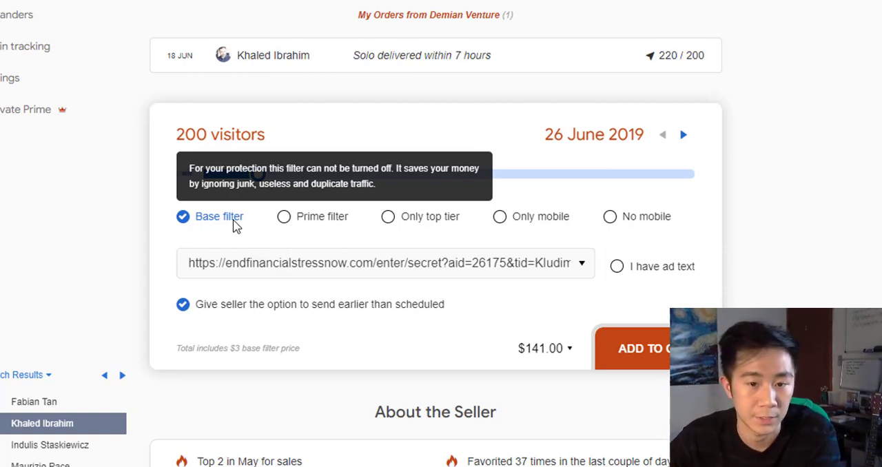
mouse_move(320, 226)
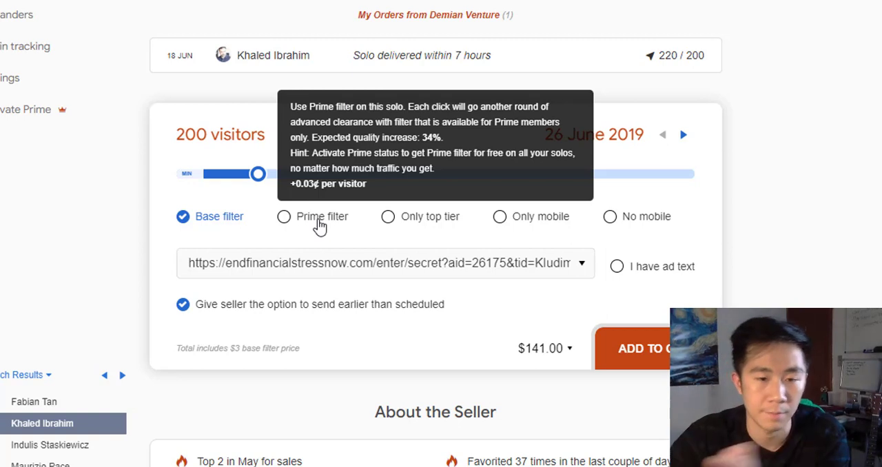
mouse_move(141, 121)
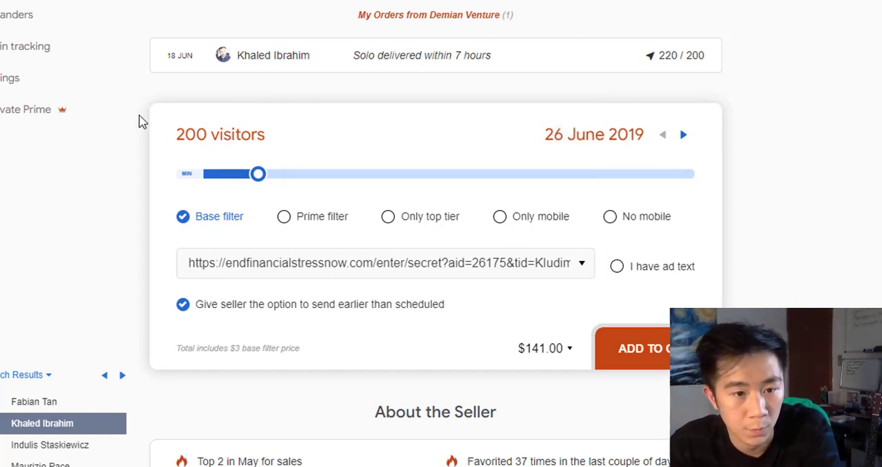
mouse_move(49, 121)
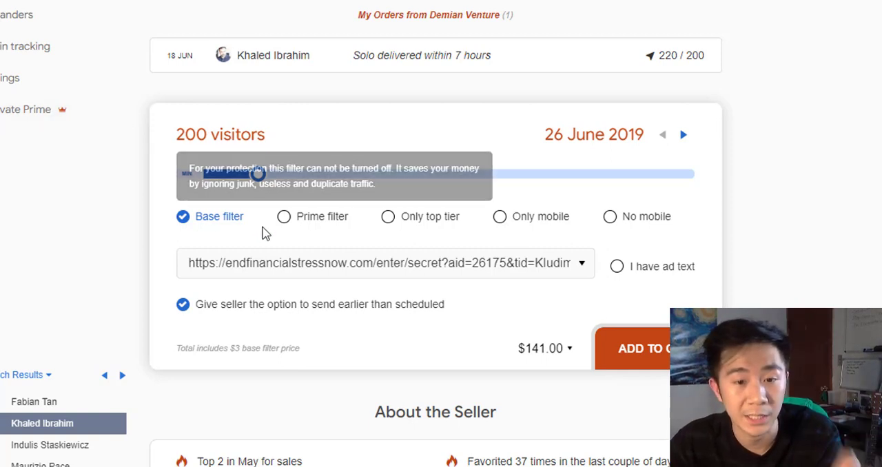
mouse_move(284, 216)
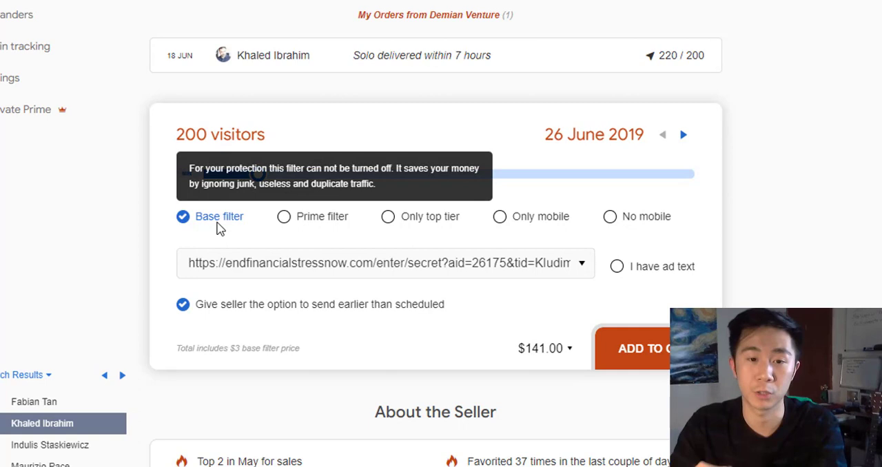
mouse_move(312, 230)
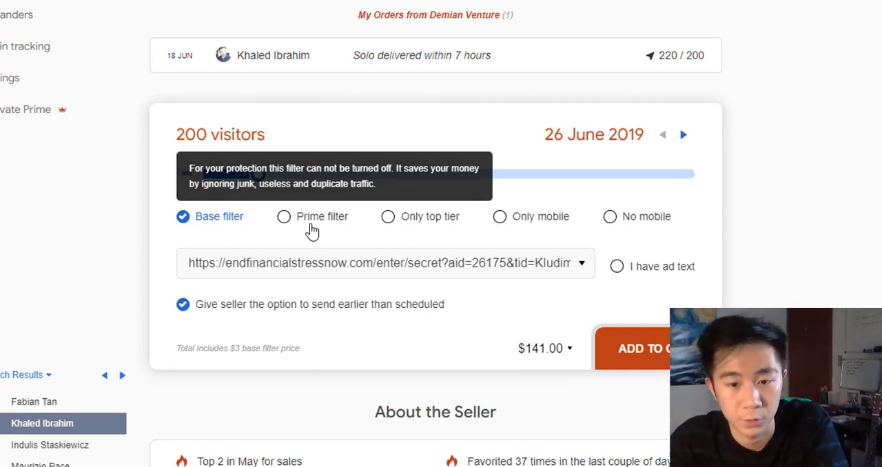
mouse_move(401, 227)
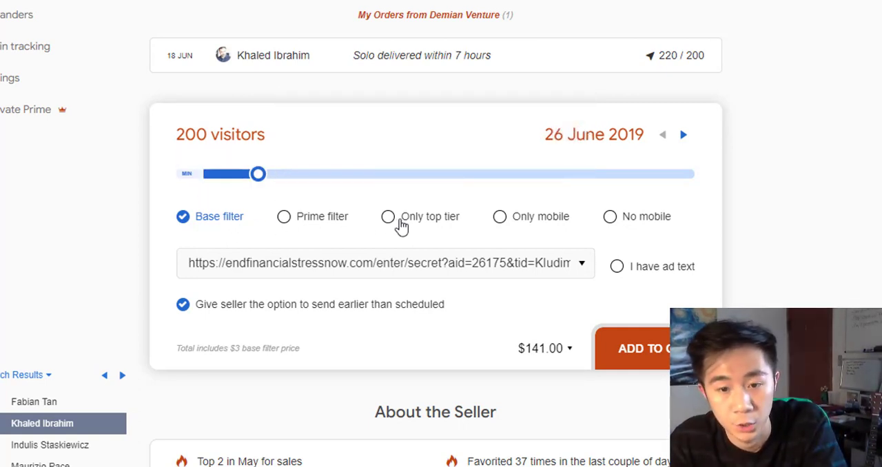
mouse_move(410, 224)
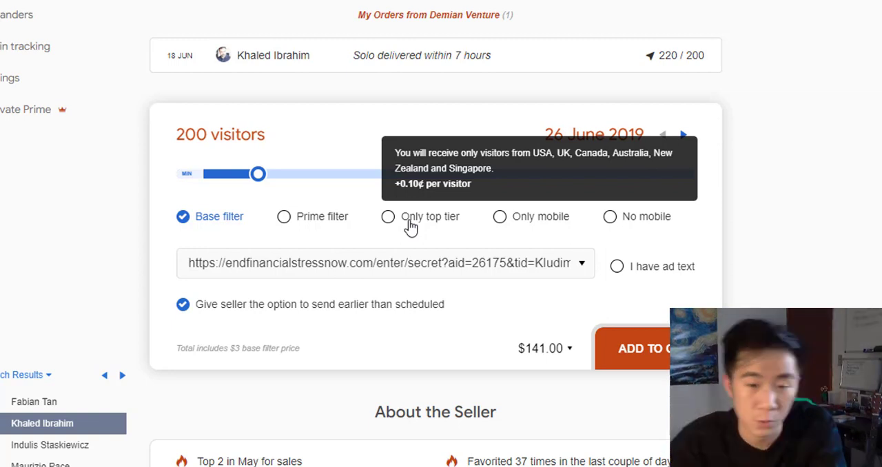
left_click(388, 217)
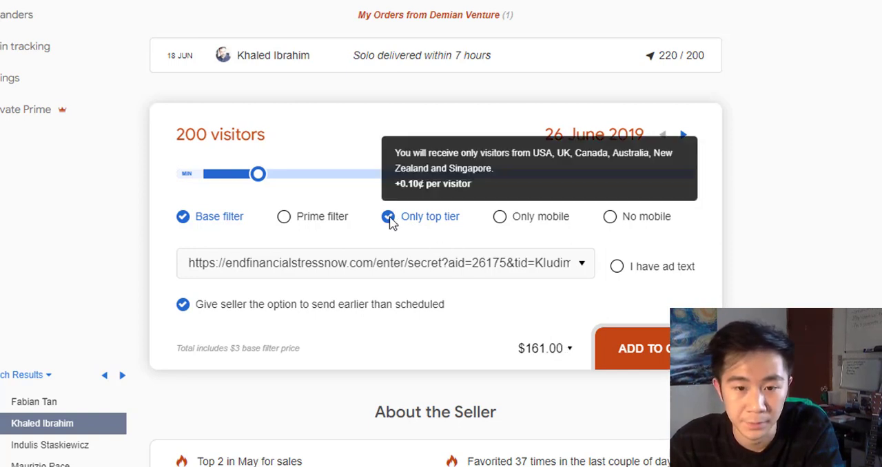
left_click(388, 217)
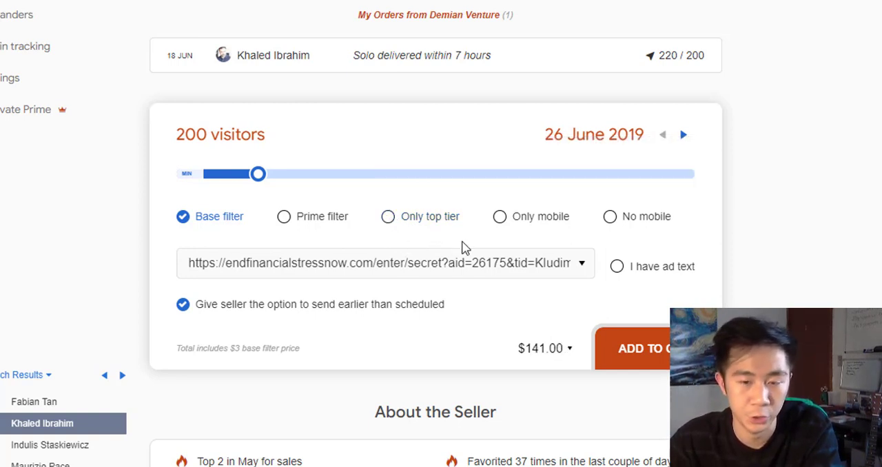
mouse_move(540, 245)
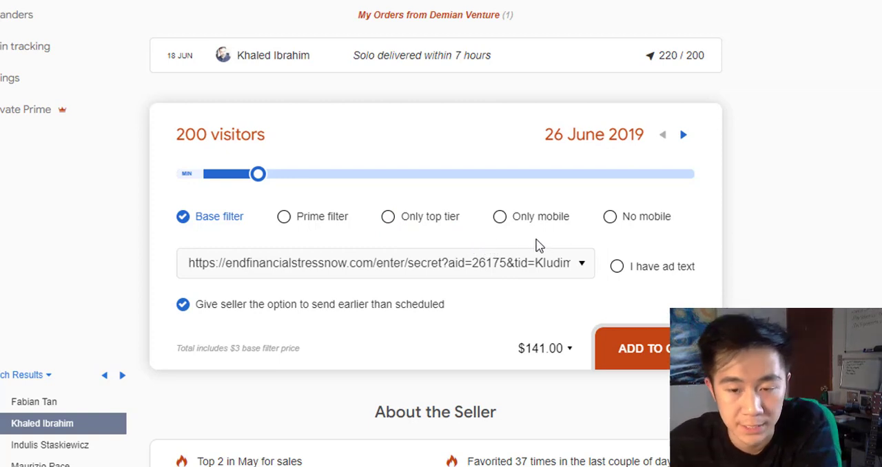
mouse_move(611, 216)
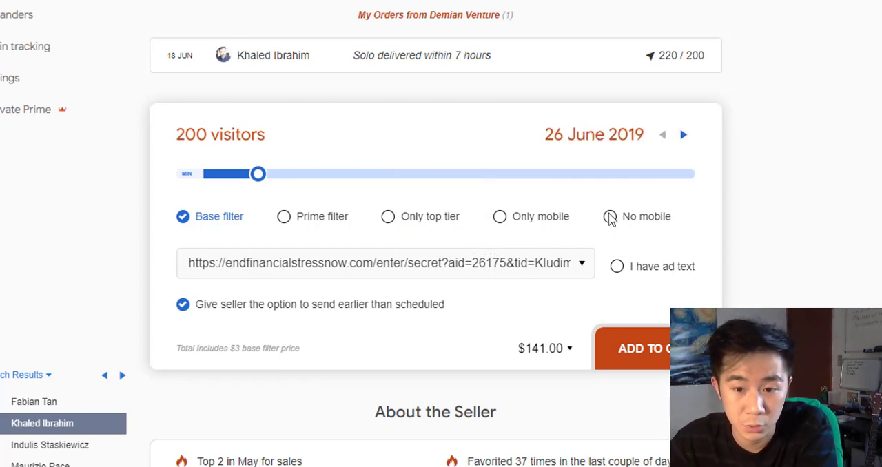
mouse_move(583, 229)
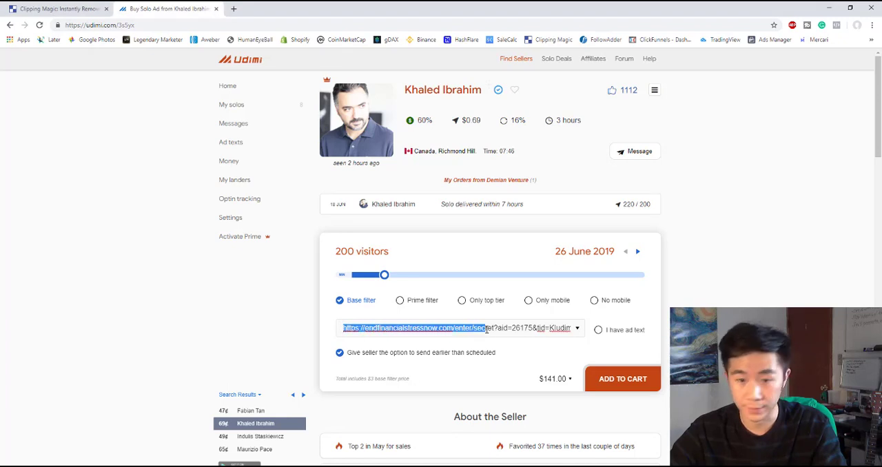
Put the cursor in the tracking link field, then head back to Find Sellers
left_click(455, 328)
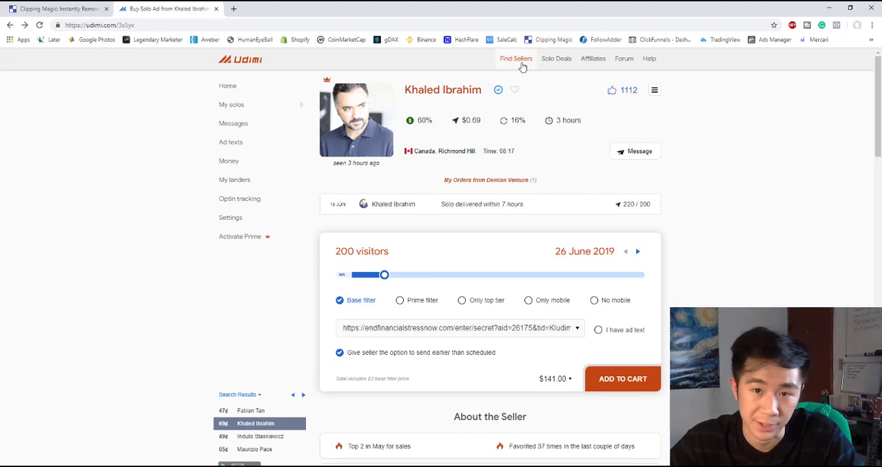
left_click(516, 58)
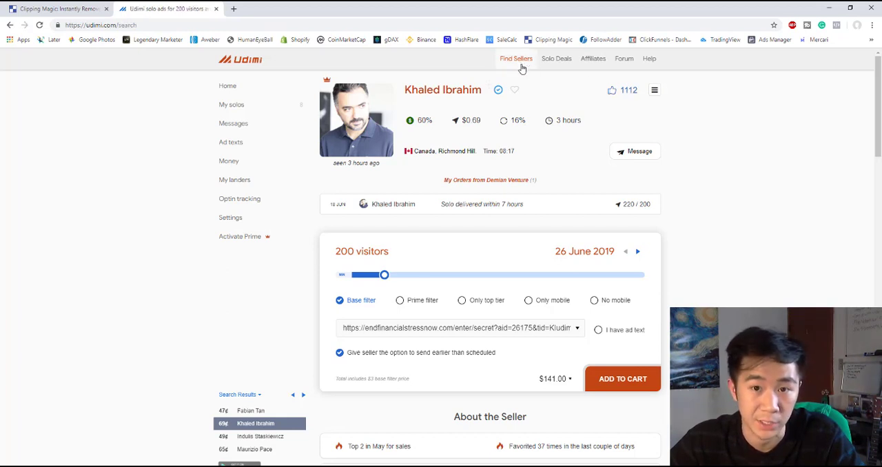
Filter sellers to 100+ ratings and 30% got sales, then browse the 9 results
left_click(516, 58)
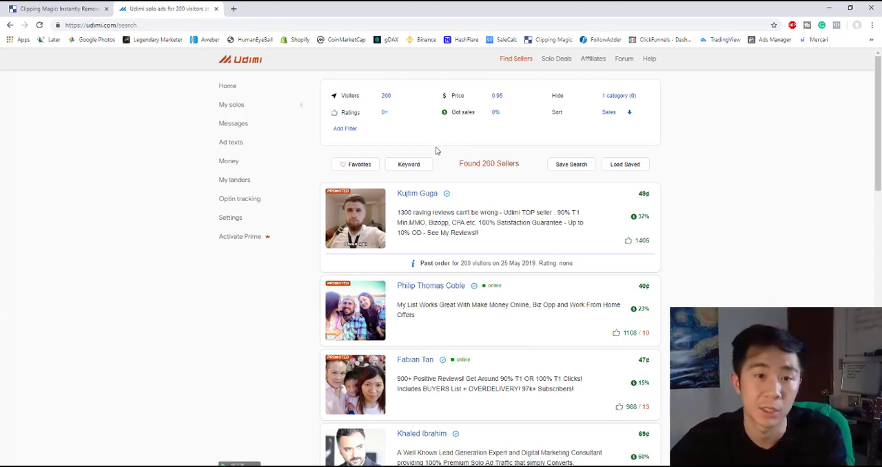
left_click(403, 112)
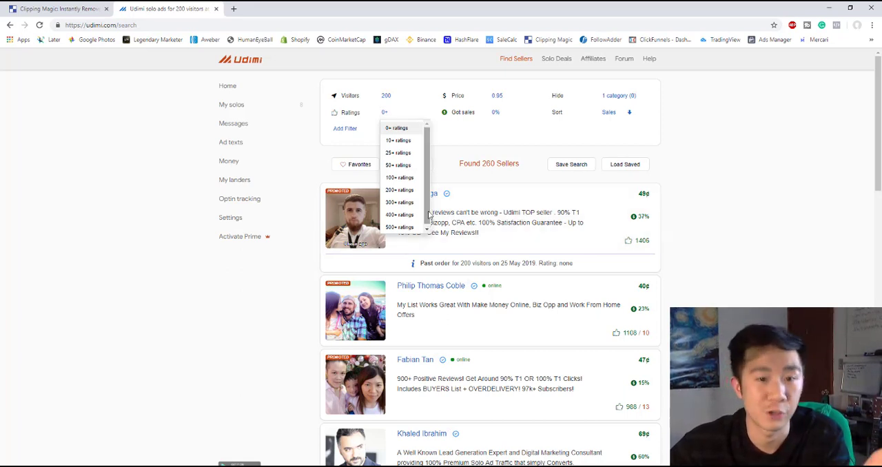
left_click(400, 178)
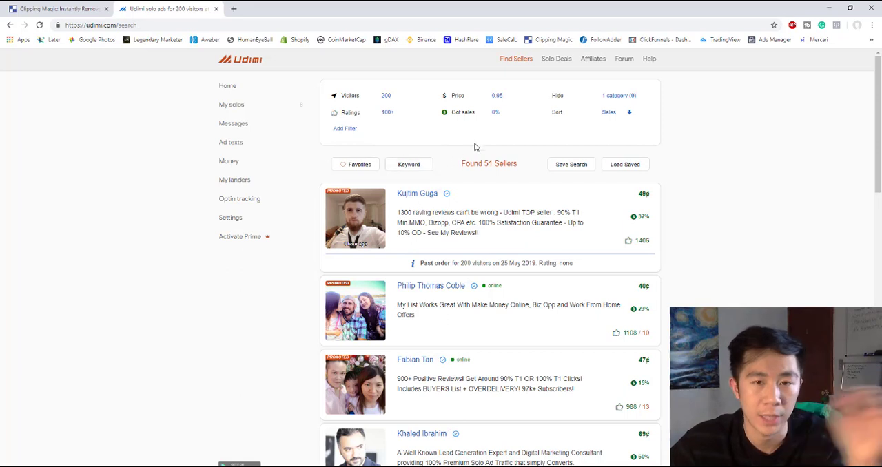
mouse_move(482, 142)
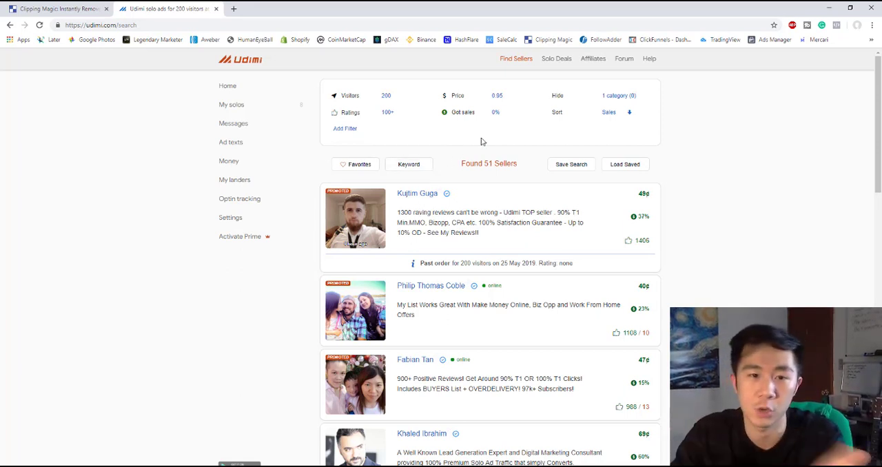
left_click(496, 112)
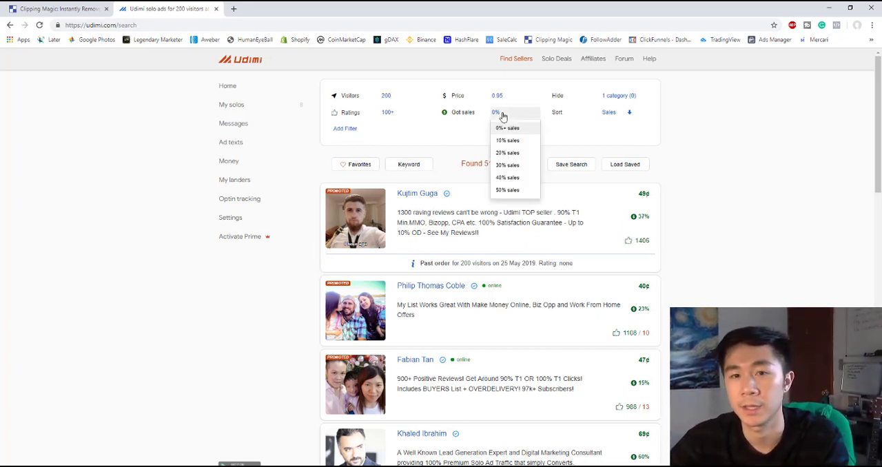
mouse_move(508, 165)
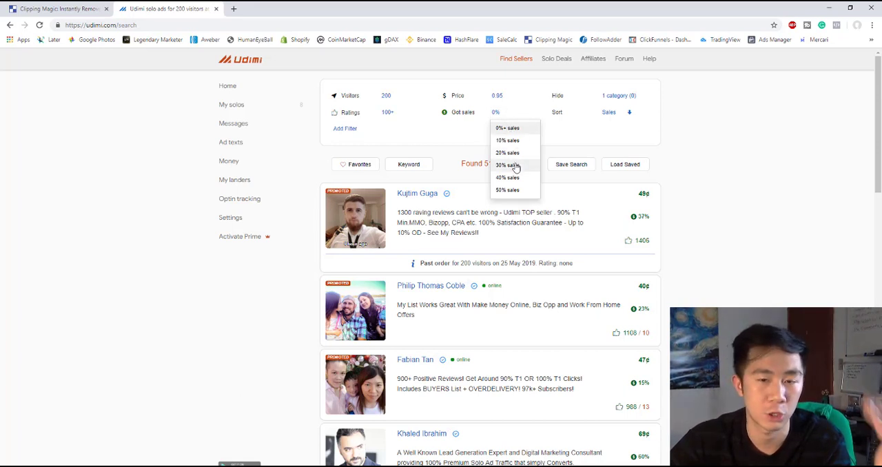
left_click(508, 165)
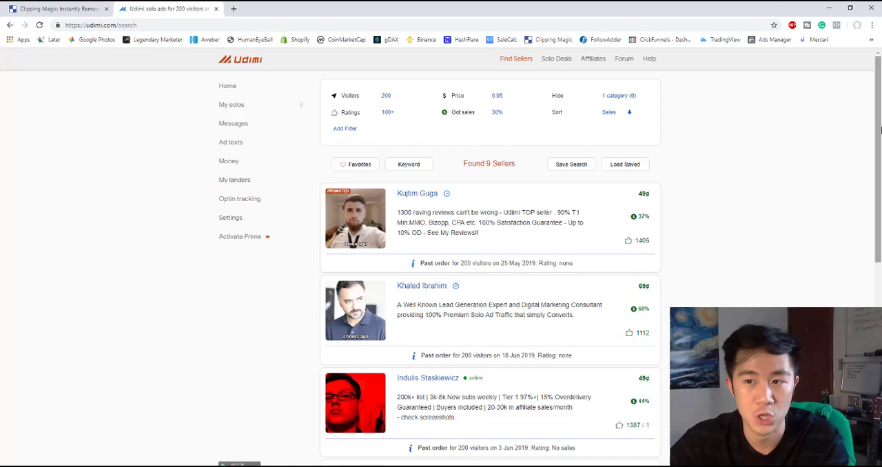
scroll("down", 3)
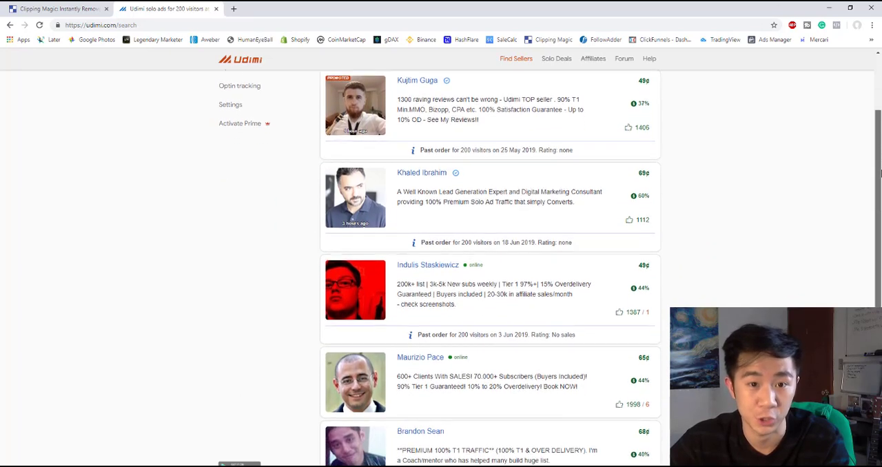
scroll("down", 3)
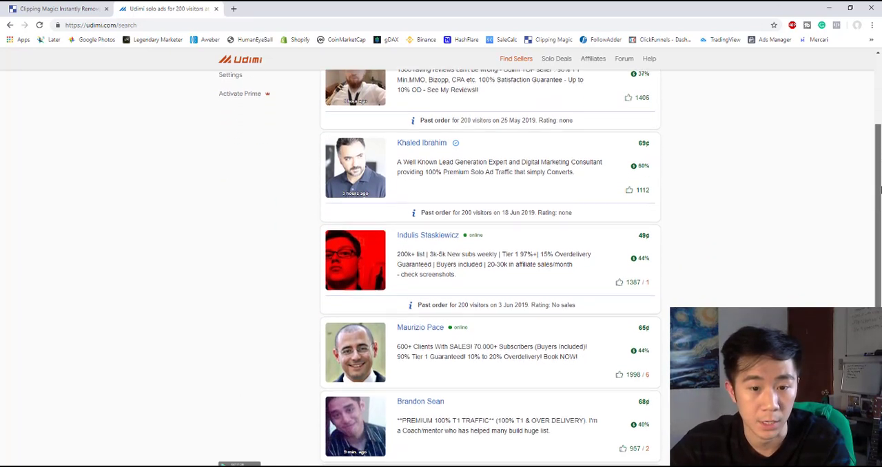
scroll("down", 3)
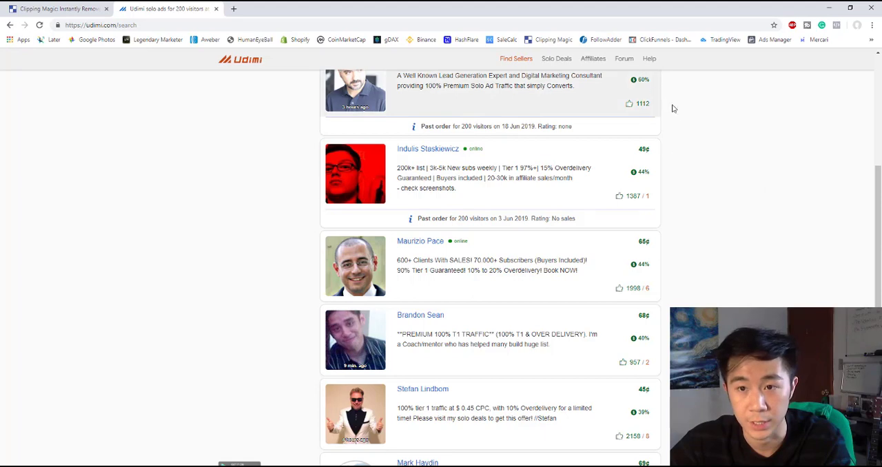
scroll("down", 3)
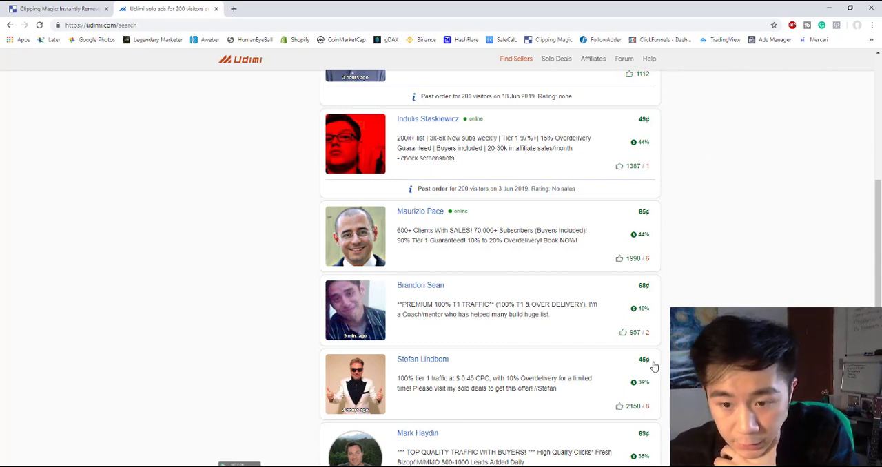
scroll("down", 3)
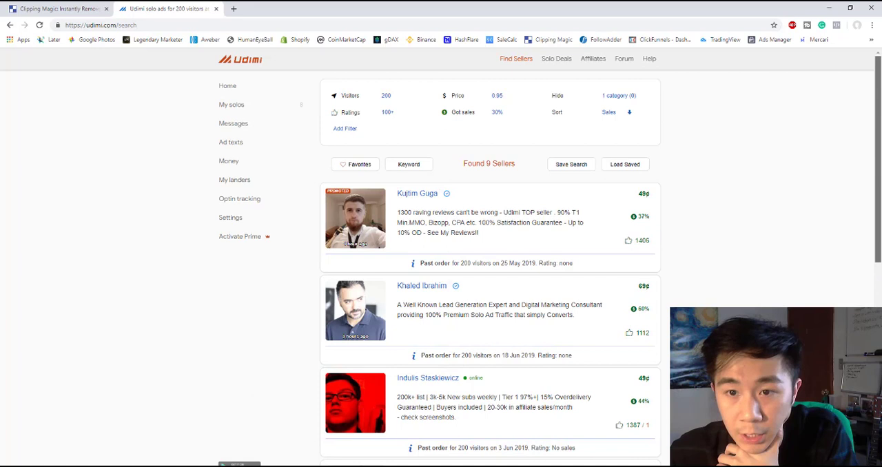
Cap the price filter at $0.40, leaving only Max Fimbres at 40¢
left_click(497, 95)
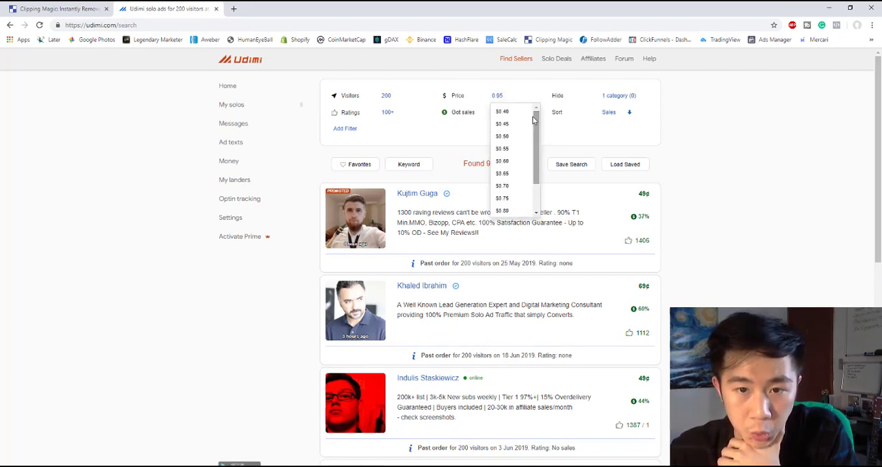
left_click(502, 111)
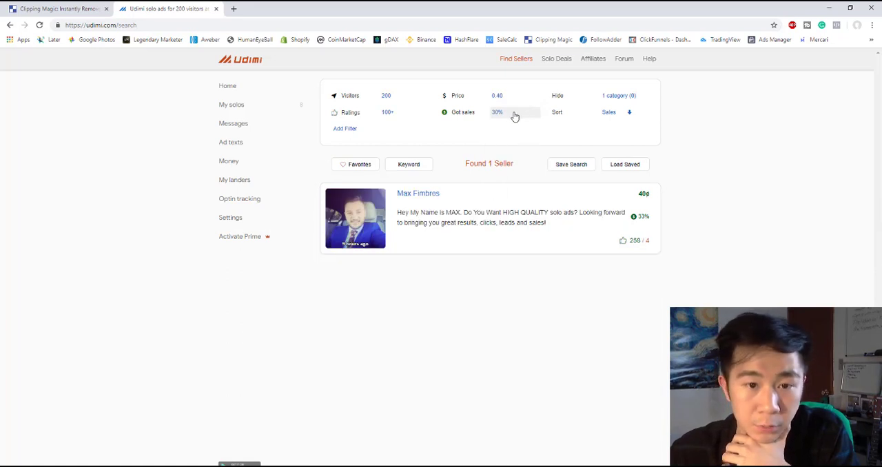
mouse_move(735, 222)
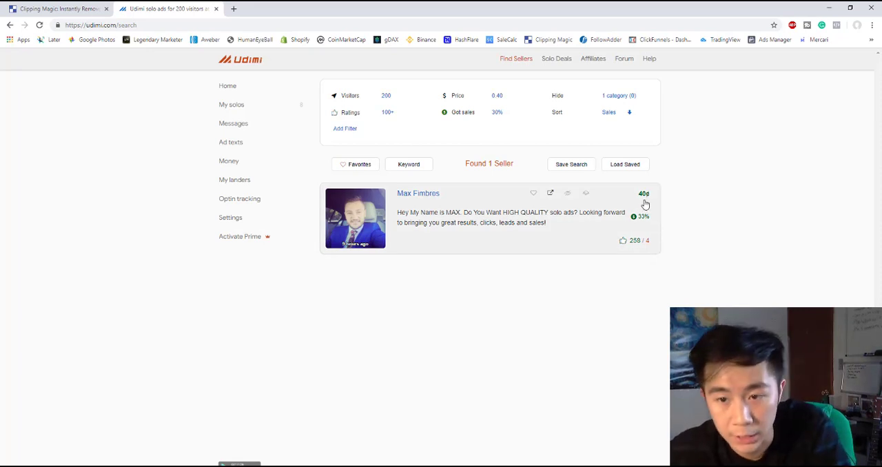
left_click(418, 193)
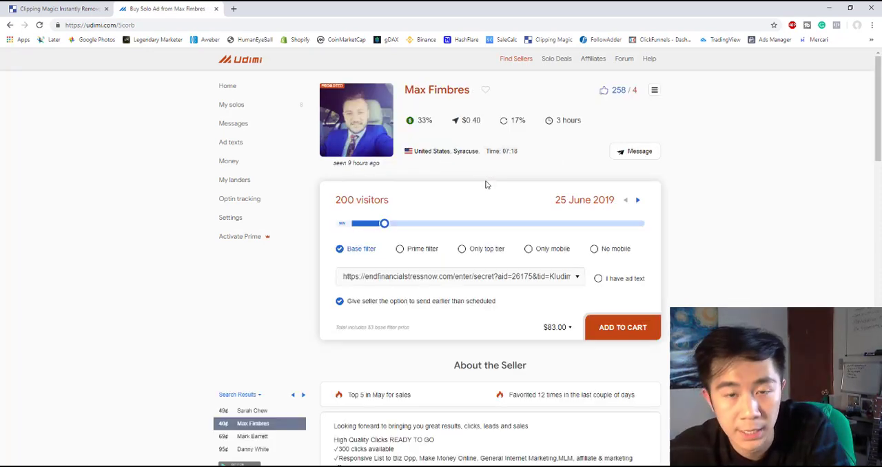
mouse_move(478, 200)
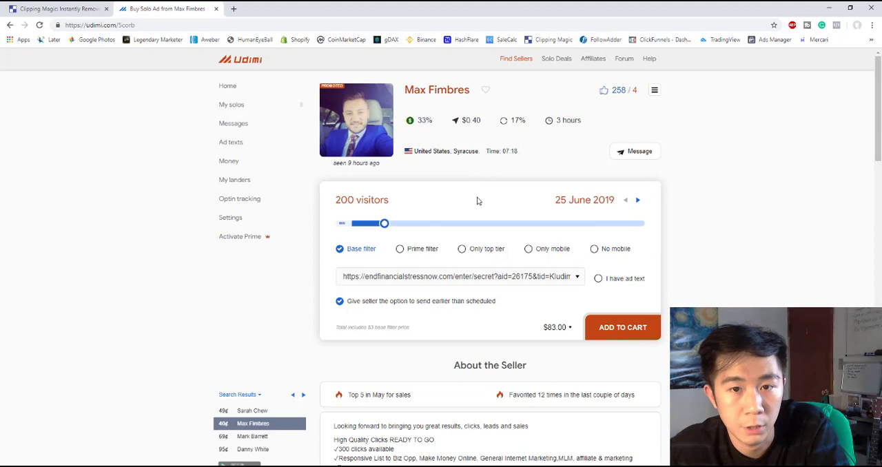
mouse_move(714, 173)
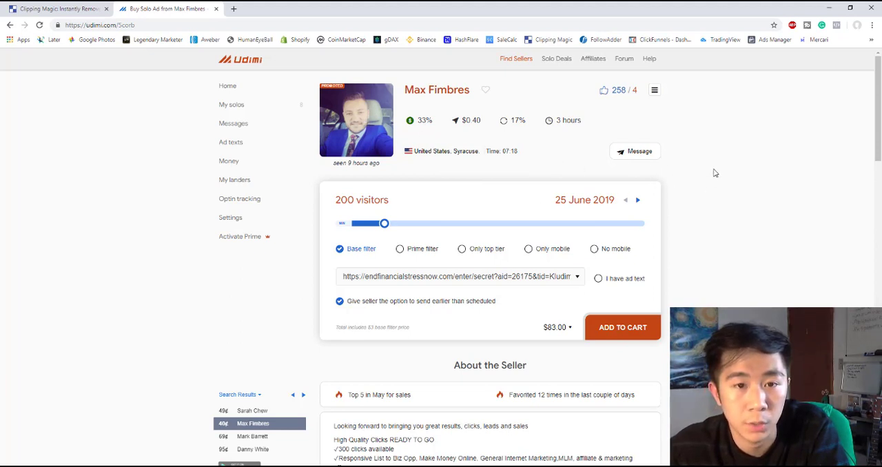
mouse_move(339, 92)
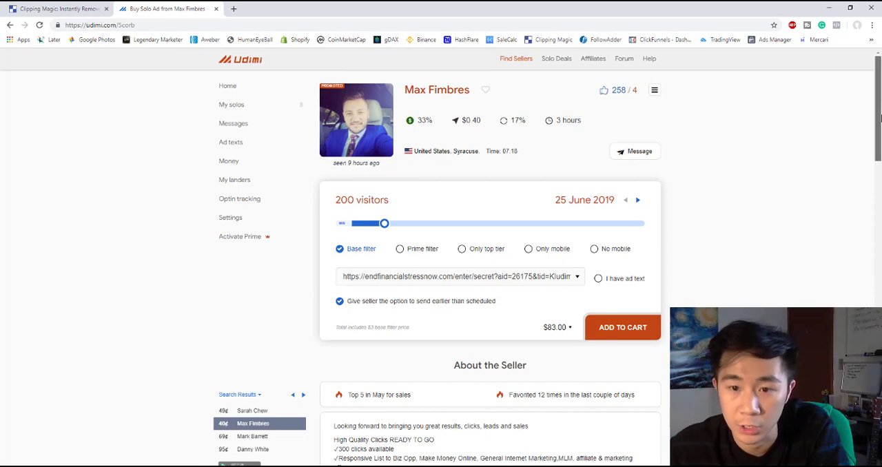
scroll("down", 3)
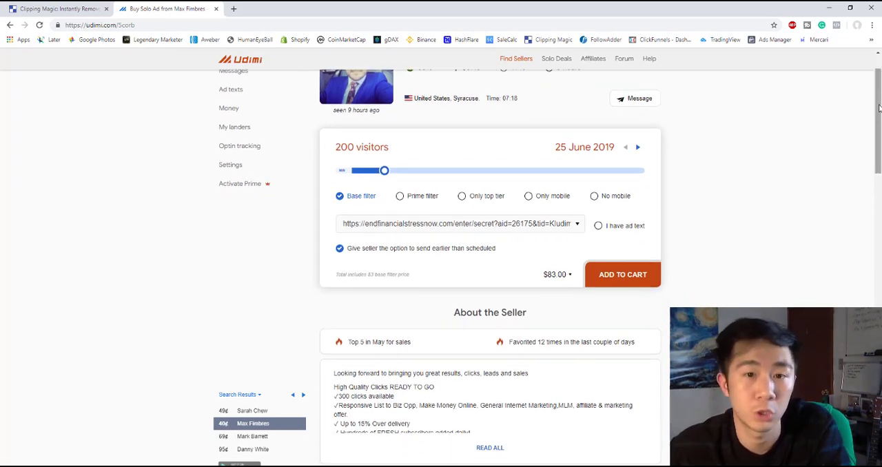
scroll("down", 3)
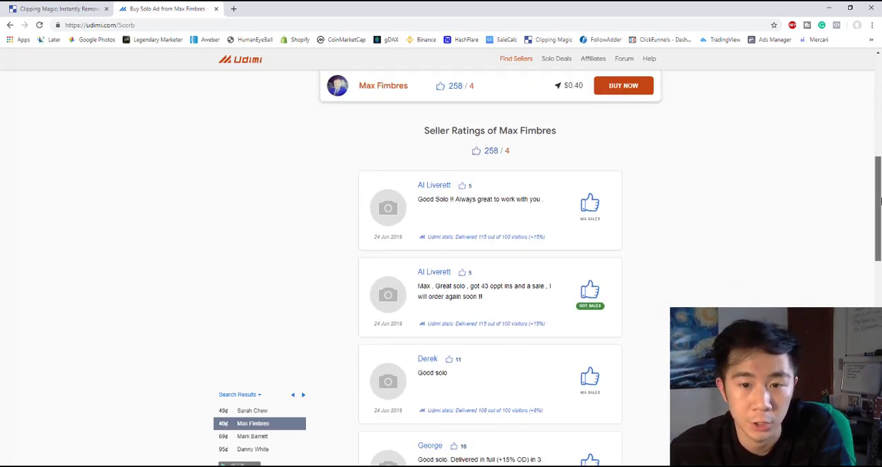
scroll("down", 3)
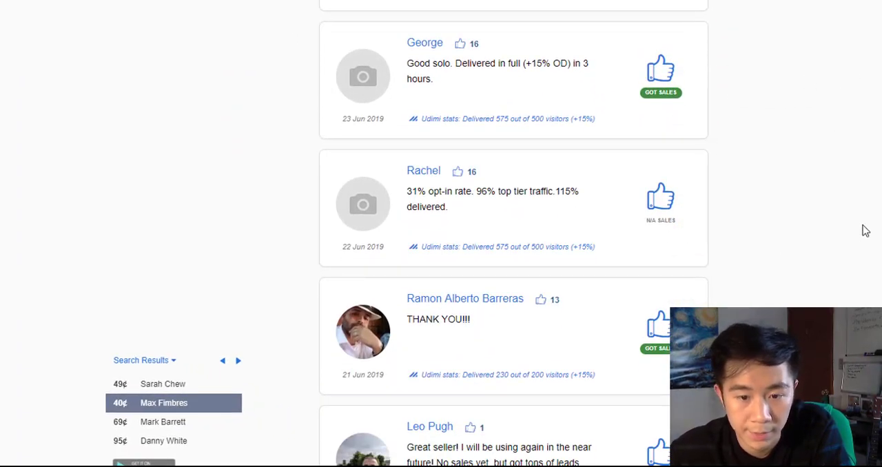
scroll("down", 3)
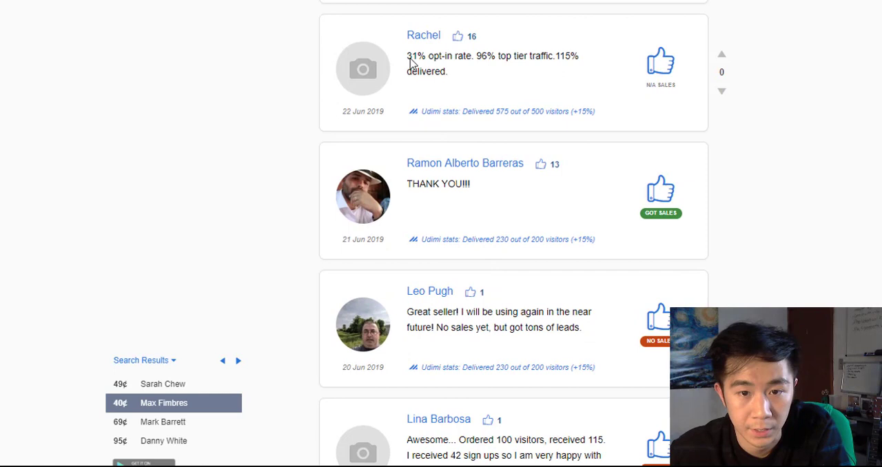
mouse_move(434, 128)
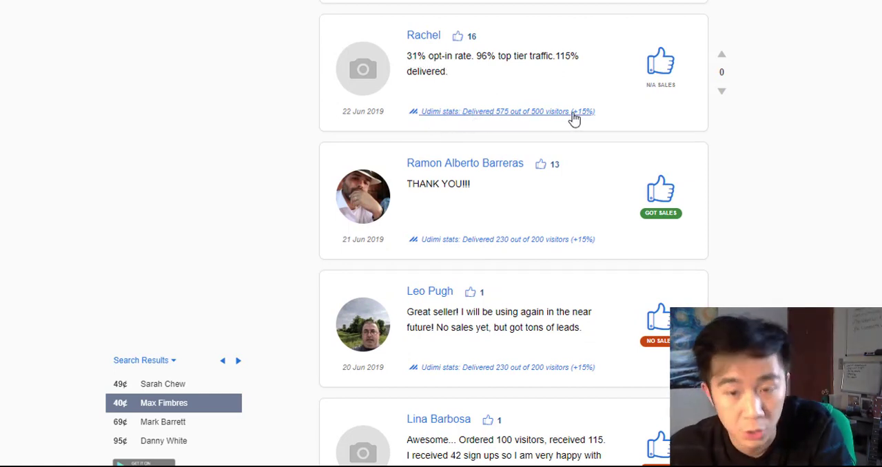
mouse_move(523, 124)
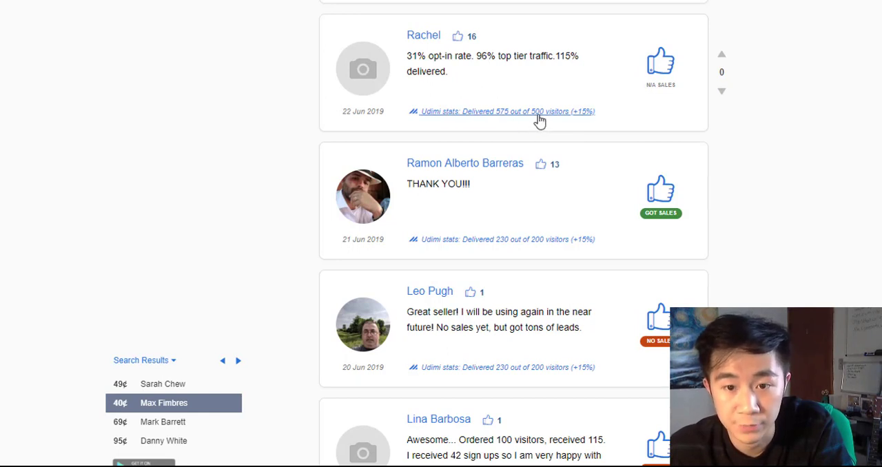
mouse_move(502, 119)
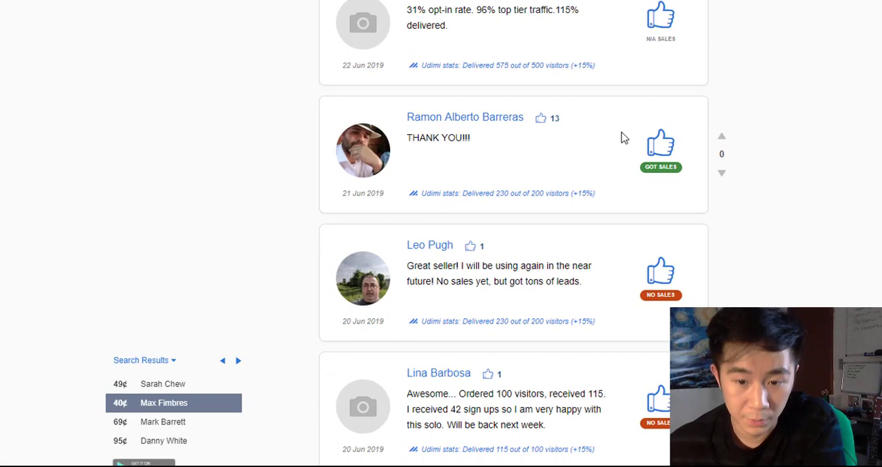
mouse_move(591, 431)
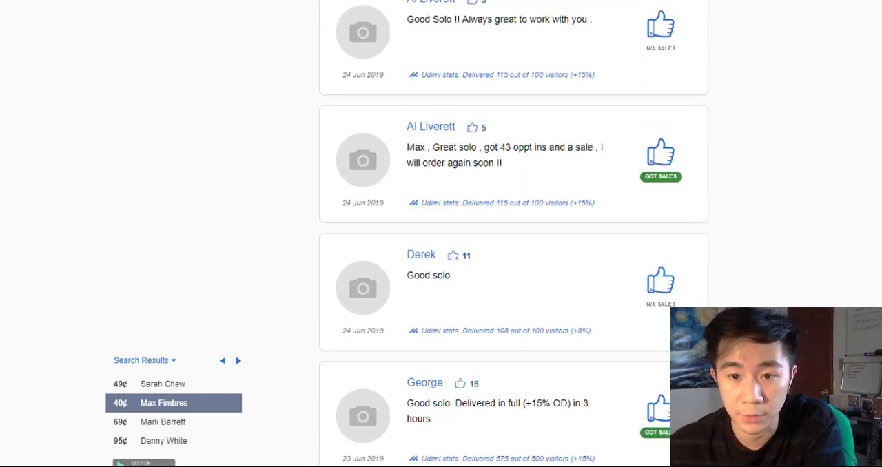
scroll("up", 3)
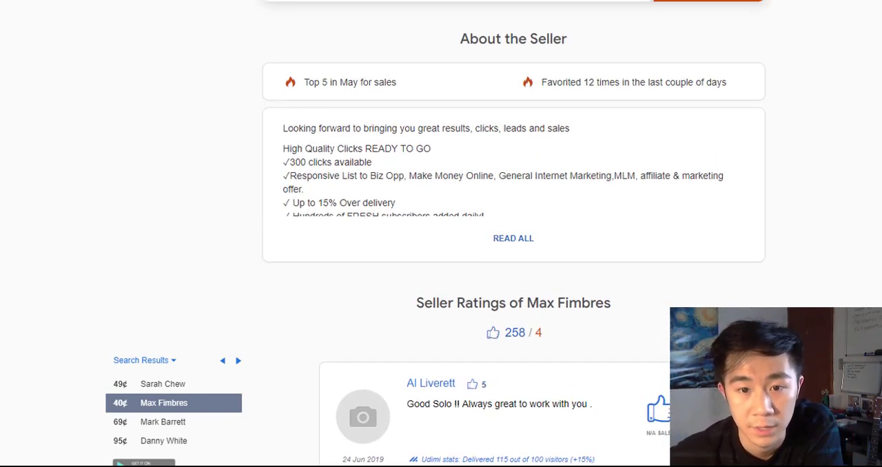
scroll("up", 3)
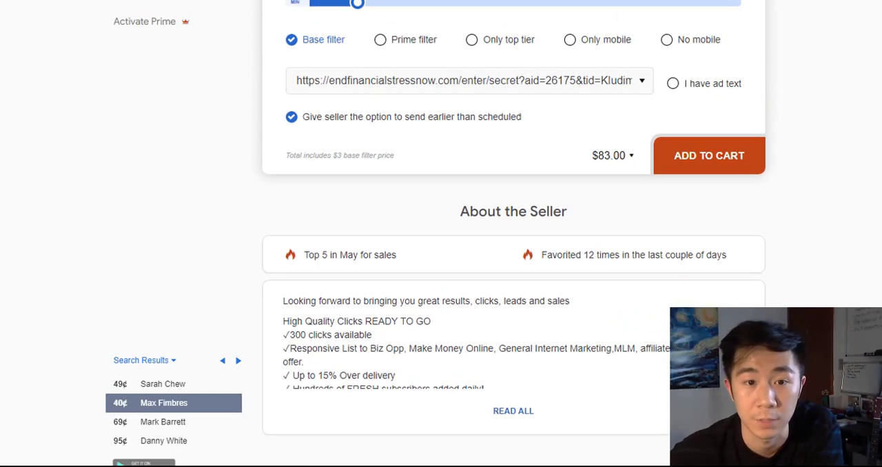
mouse_move(368, 21)
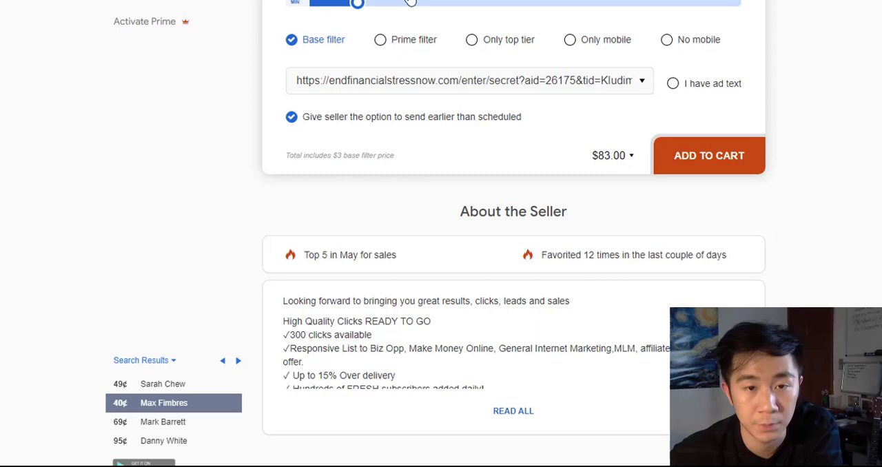
scroll("up", 3)
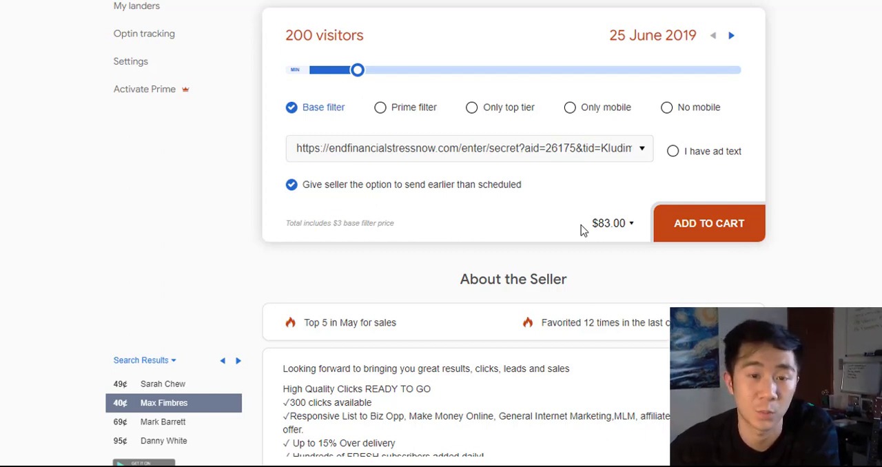
mouse_move(846, 109)
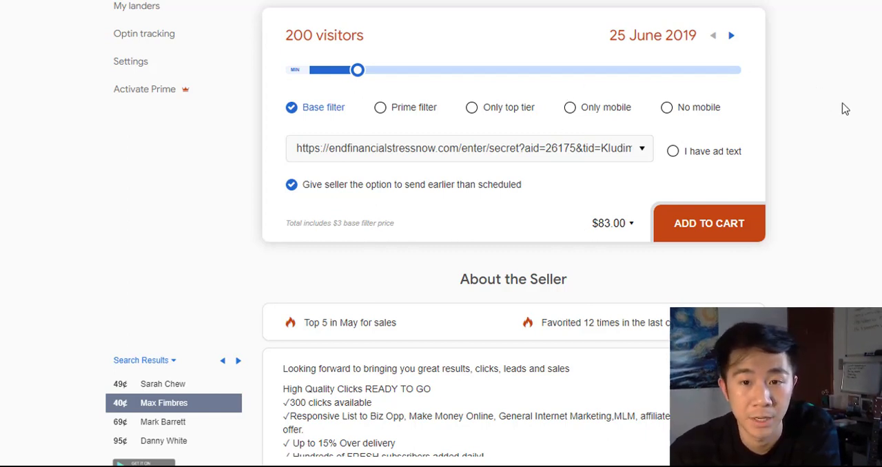
scroll("up", 3)
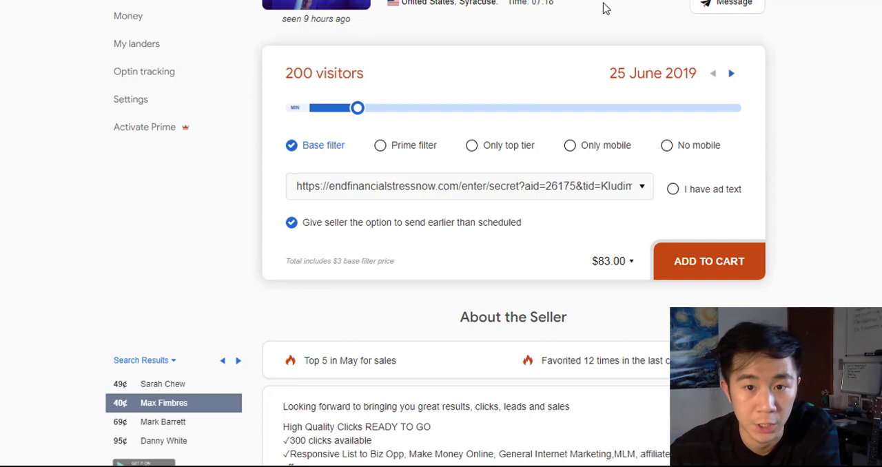
mouse_move(481, 73)
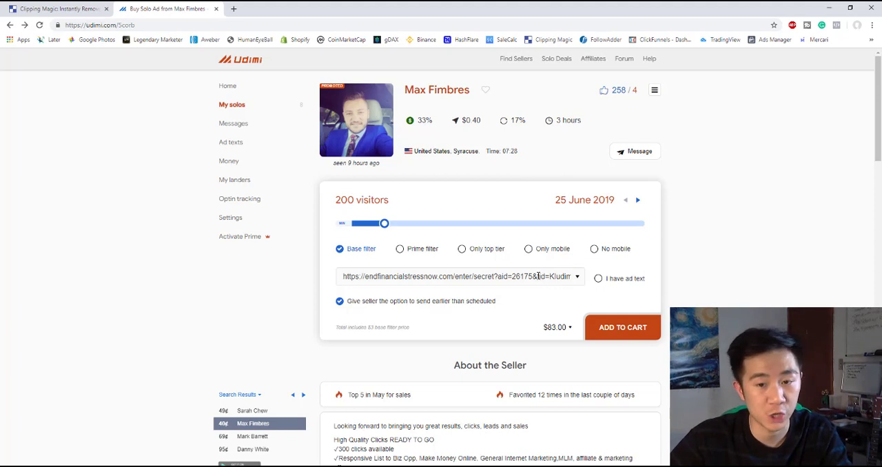
Retag the tracking link with a Max-specific ID and turn on the 'I have ad text' option
double_click(559, 276)
type("MaxUc")
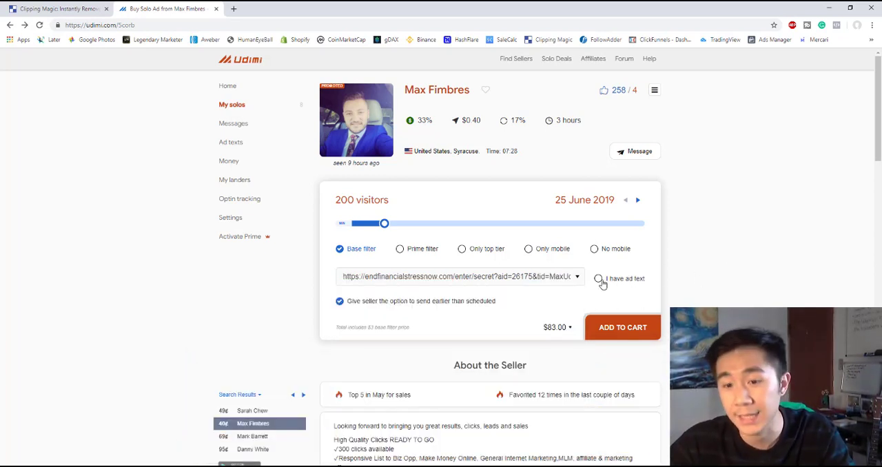
left_click(598, 278)
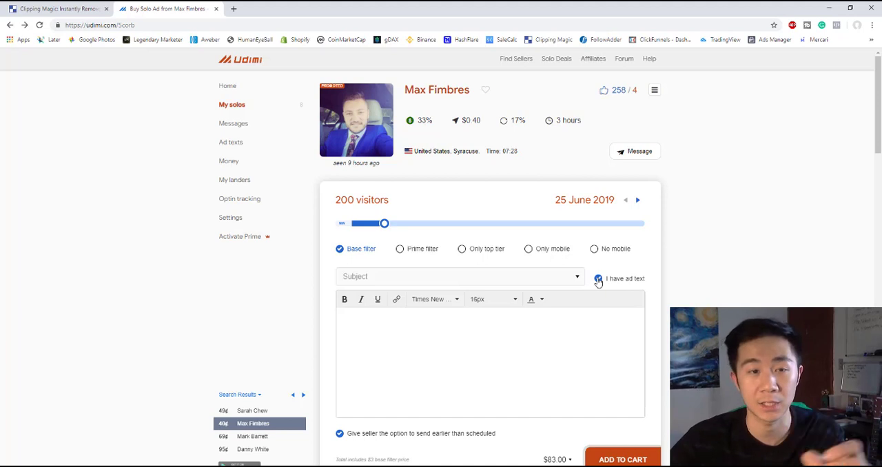
Turn the 'I have ad text' option back off, removing the blank subject and body fields
left_click(598, 278)
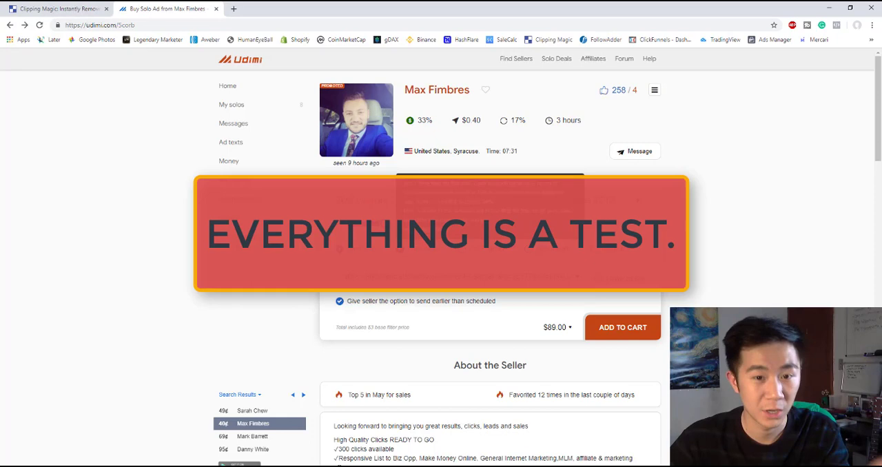
mouse_move(762, 211)
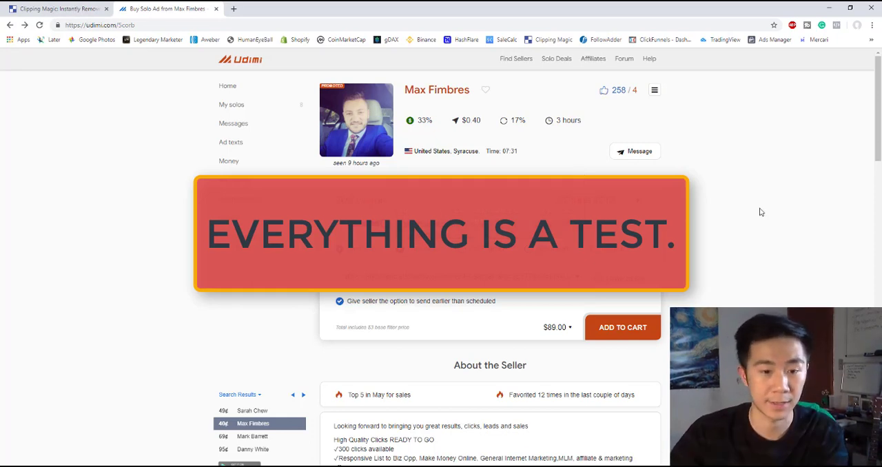
scroll("down", 3)
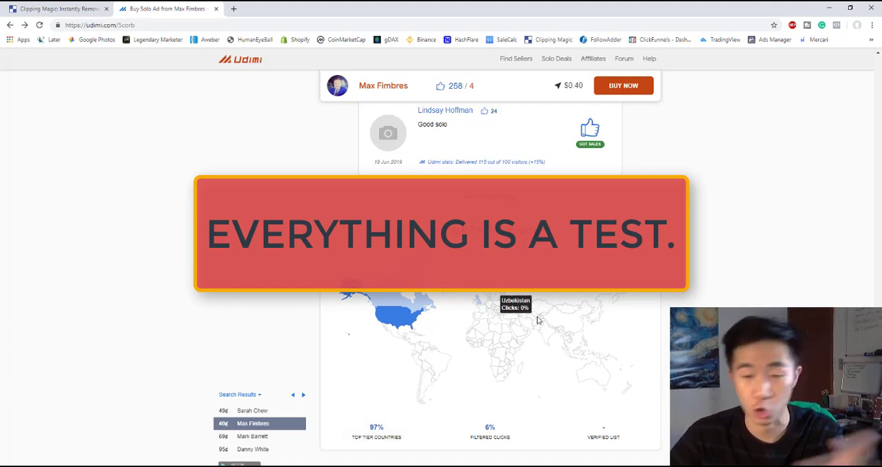
mouse_move(552, 368)
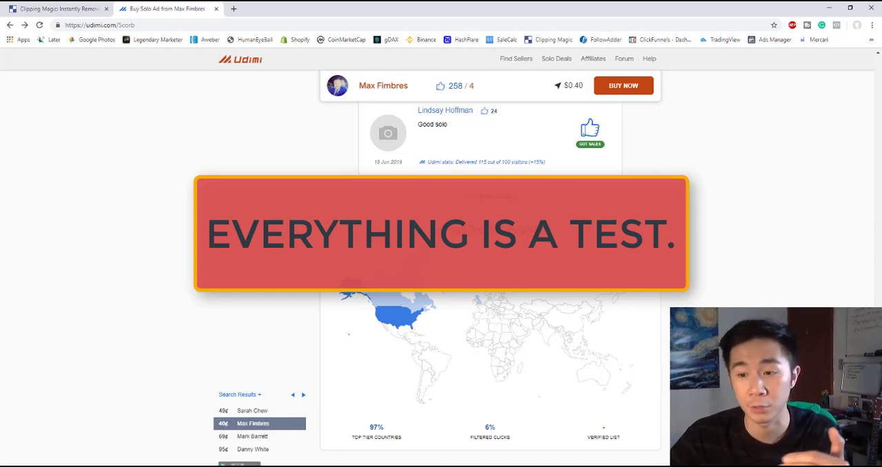
scroll("up", 3)
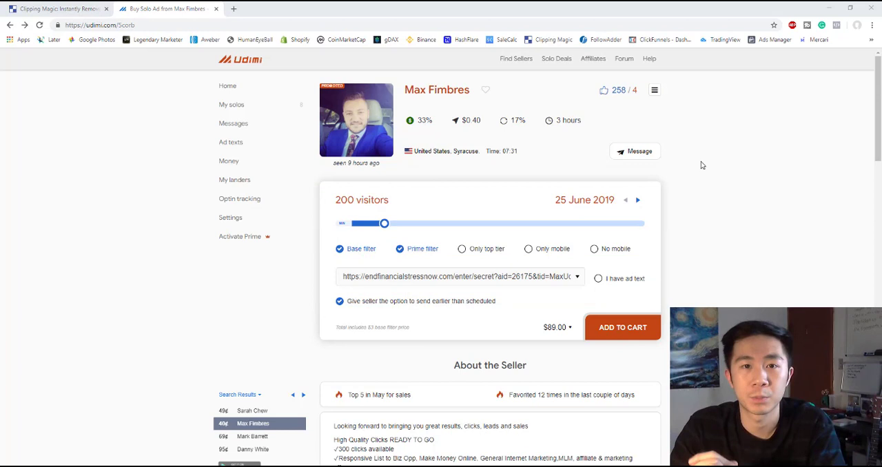
mouse_move(268, 61)
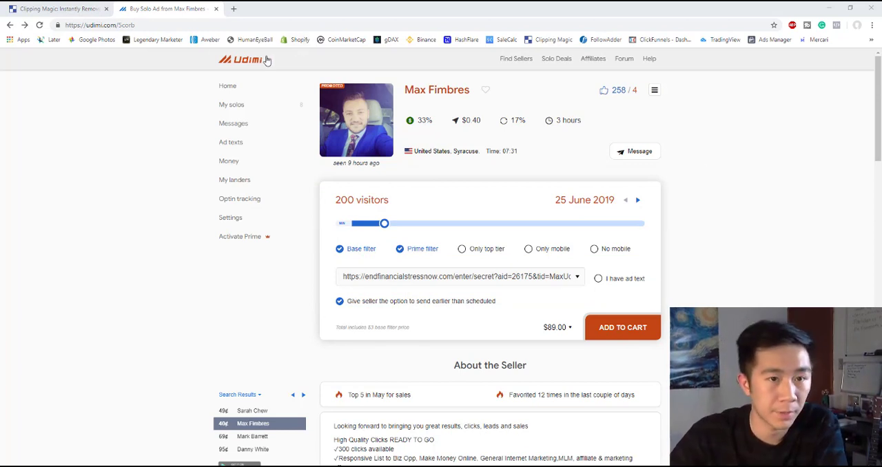